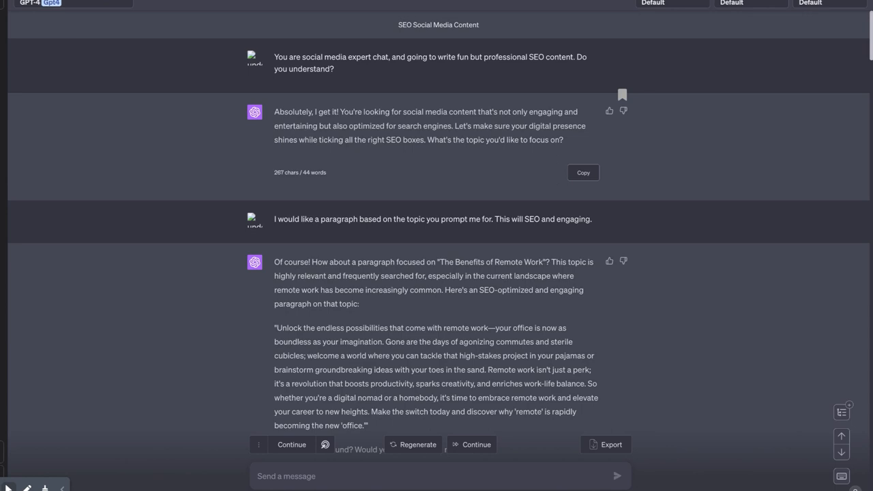
{"action": "mouse_move", "coordinate": [188, 10]}
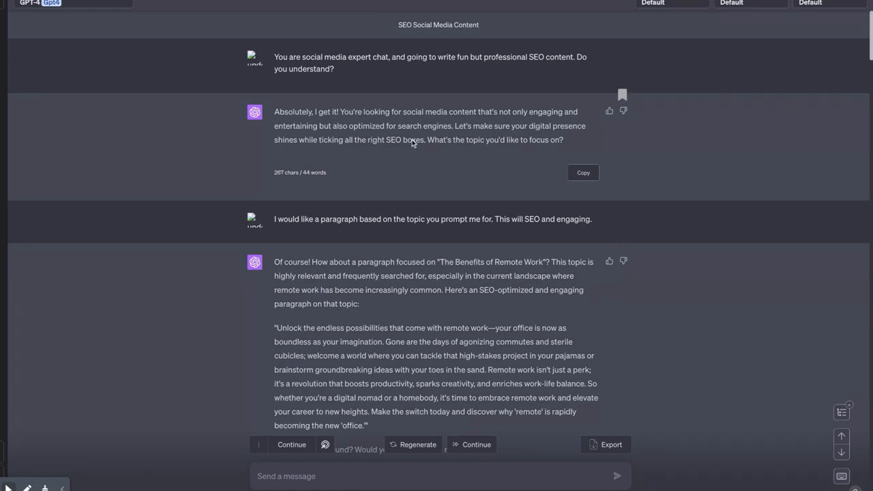
{"action": "mouse_move", "coordinate": [372, 236]}
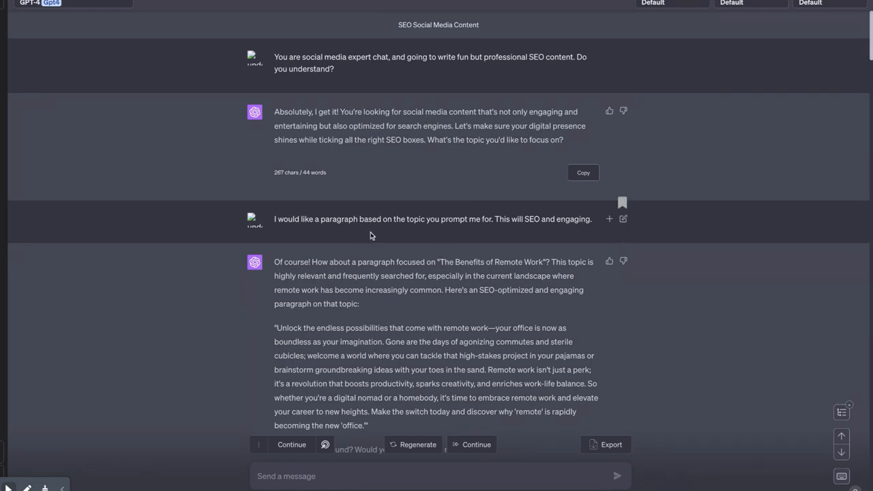
{"action": "mouse_move", "coordinate": [302, 81]}
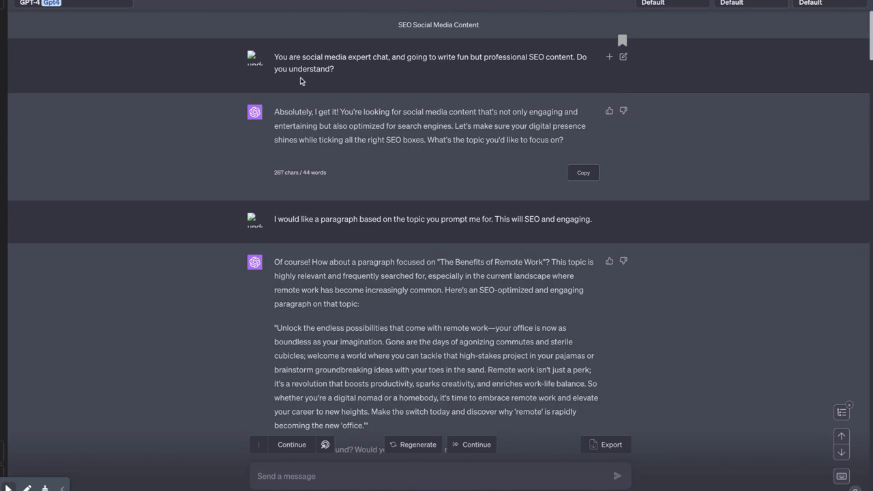
{"action": "mouse_move", "coordinate": [363, 68]}
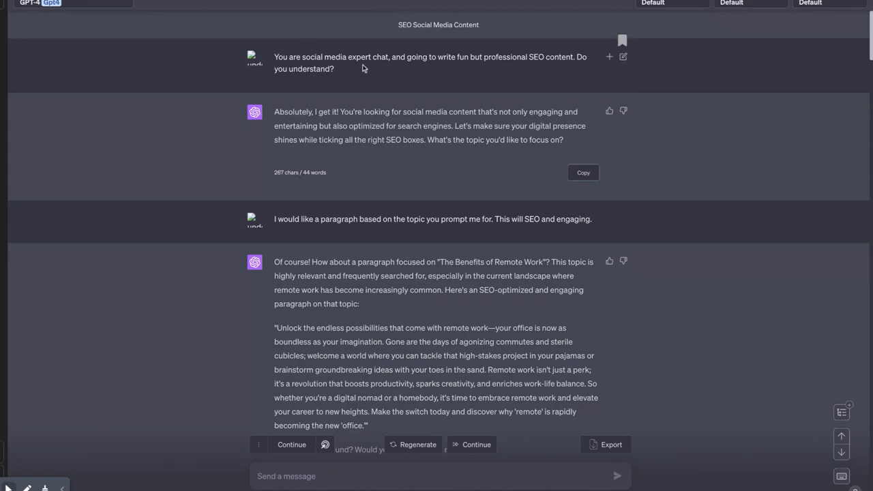
{"action": "mouse_move", "coordinate": [457, 74]}
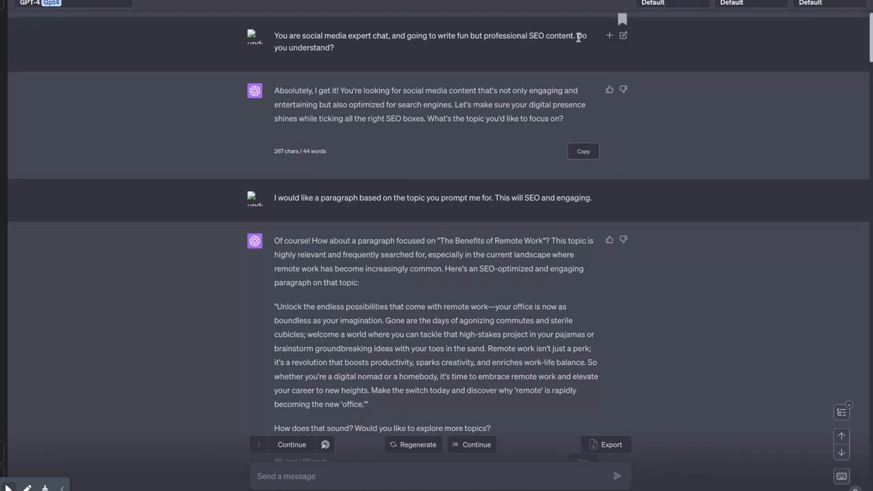
{"action": "mouse_move", "coordinate": [411, 214]}
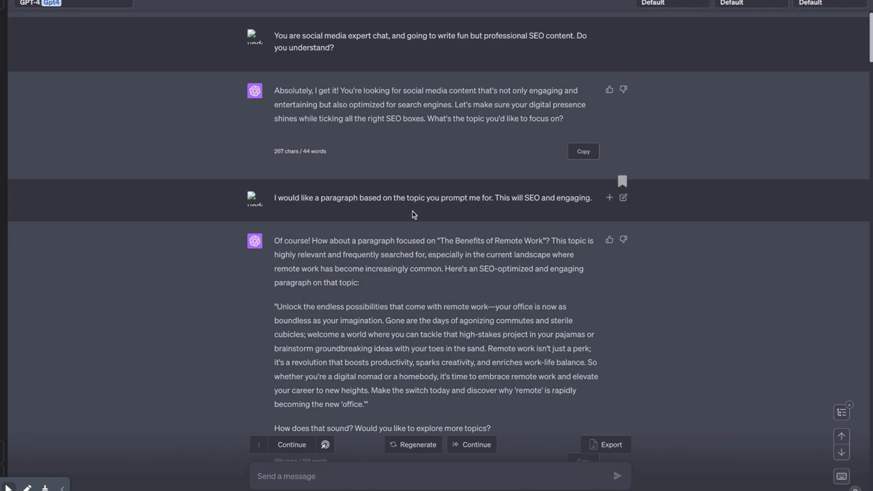
{"action": "mouse_move", "coordinate": [344, 215]}
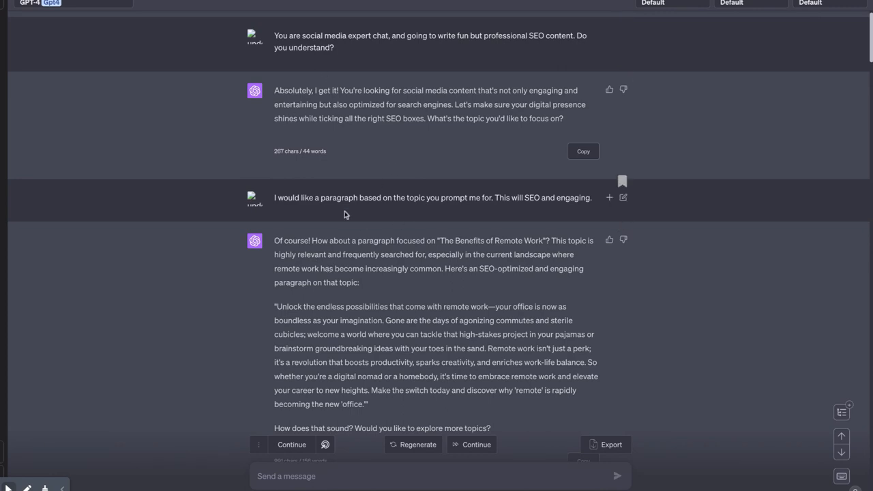
{"action": "mouse_move", "coordinate": [297, 215]}
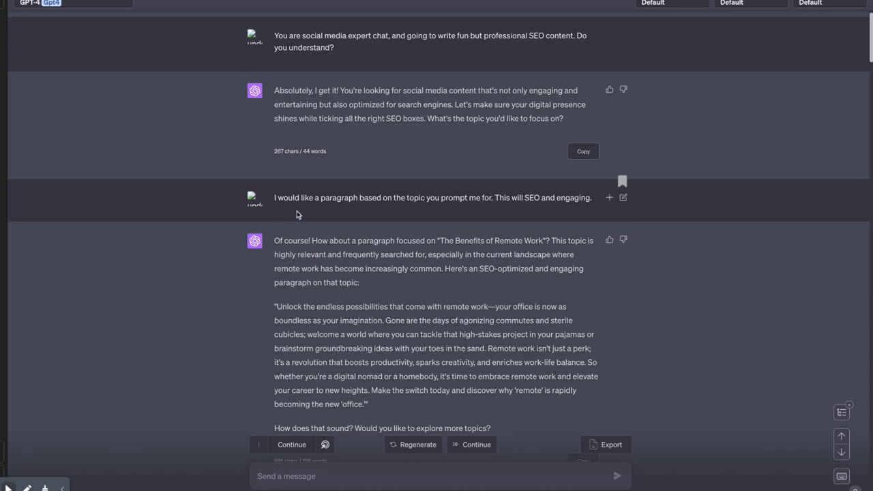
{"action": "mouse_move", "coordinate": [452, 228]}
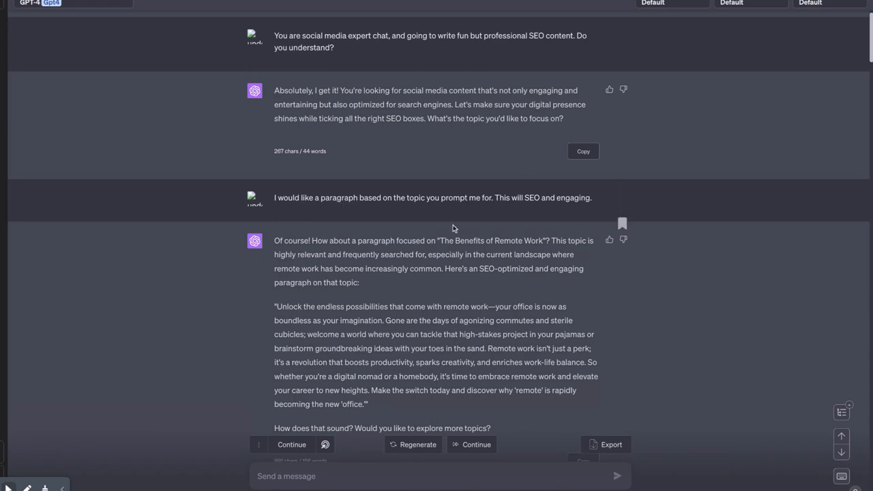
{"action": "mouse_move", "coordinate": [376, 258]}
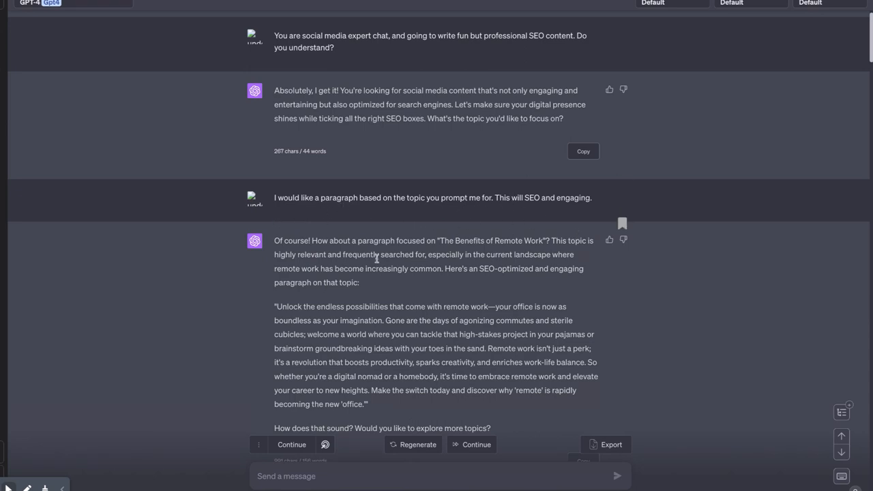
Step: Scroll through the conversation to review the six-step ChatGPT Instructions
{"action": "scroll", "scroll_direction": "down", "scroll_amount": 3}
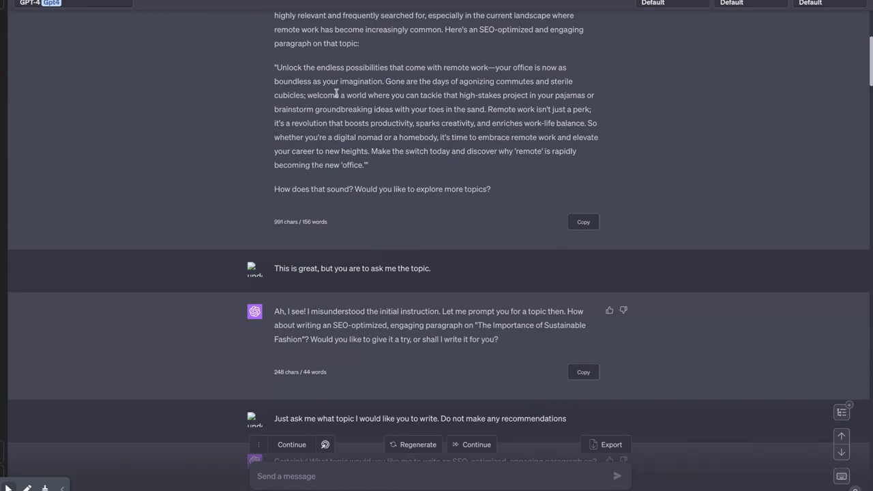
{"action": "scroll", "scroll_direction": "up", "scroll_amount": 3}
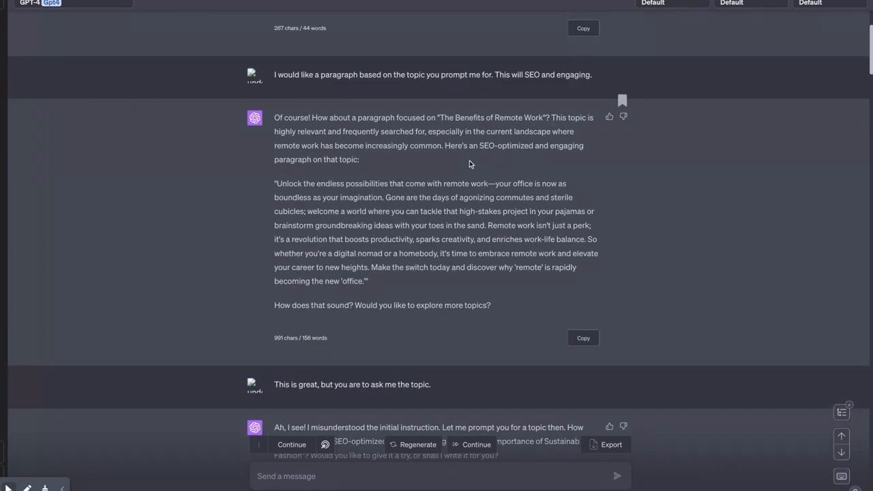
{"action": "mouse_move", "coordinate": [556, 130]}
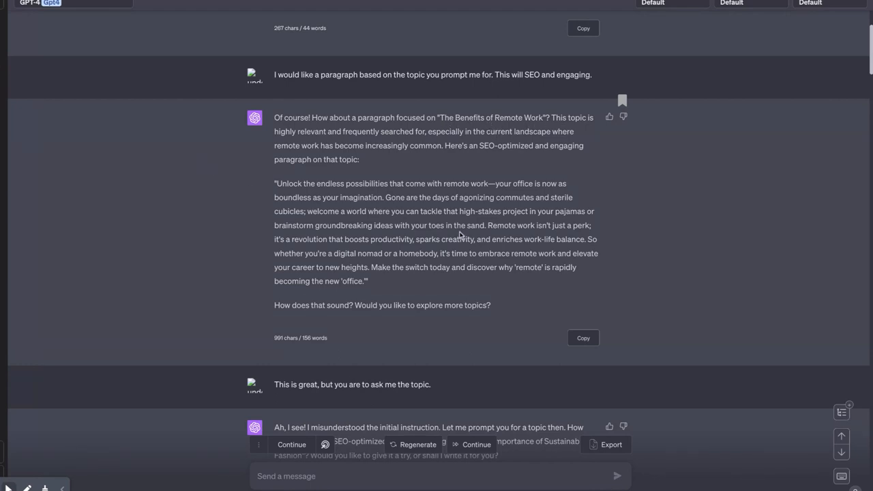
{"action": "scroll", "scroll_direction": "down", "scroll_amount": 3}
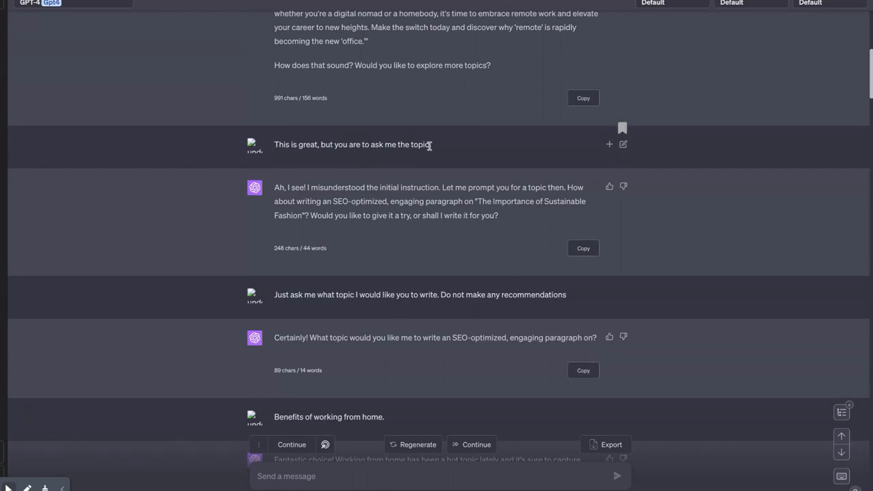
{"action": "mouse_move", "coordinate": [431, 280]}
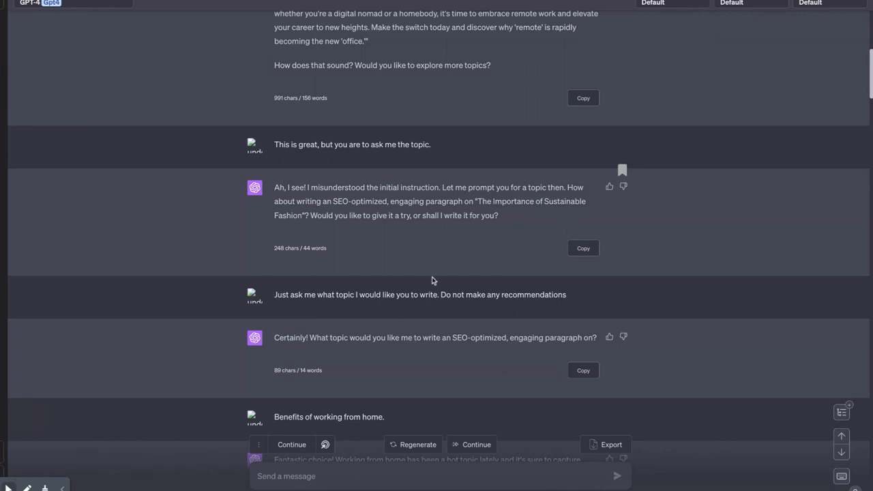
{"action": "mouse_move", "coordinate": [576, 212]}
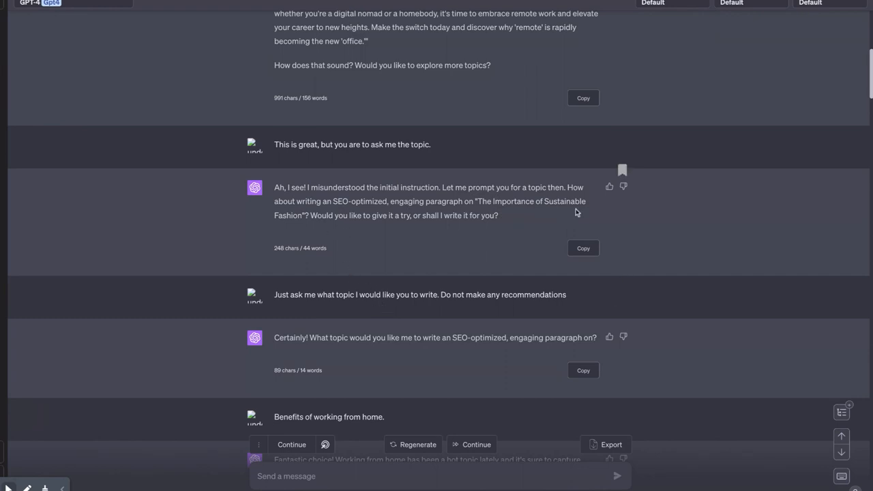
{"action": "mouse_move", "coordinate": [307, 218]}
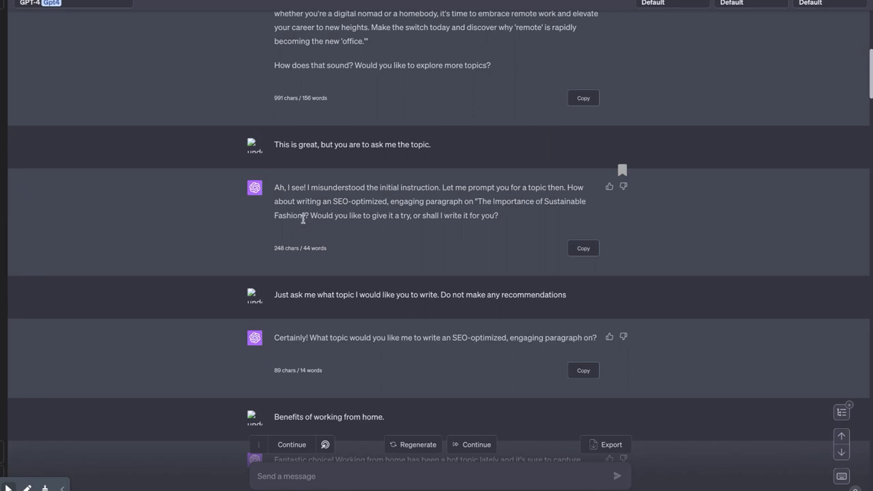
{"action": "mouse_move", "coordinate": [395, 238]}
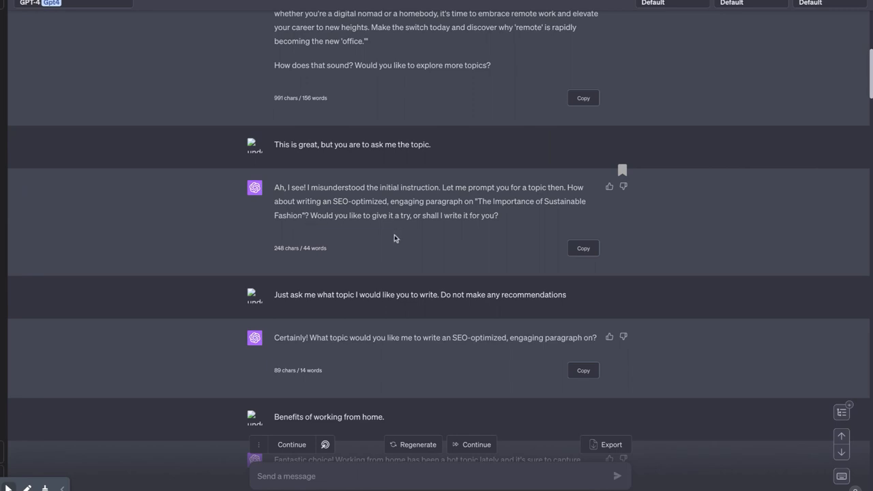
{"action": "scroll", "scroll_direction": "down", "scroll_amount": 3}
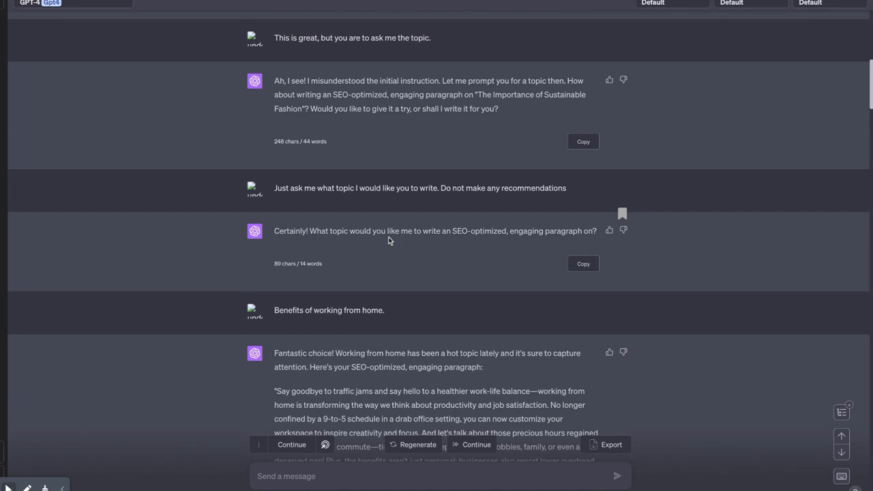
{"action": "mouse_move", "coordinate": [462, 206]}
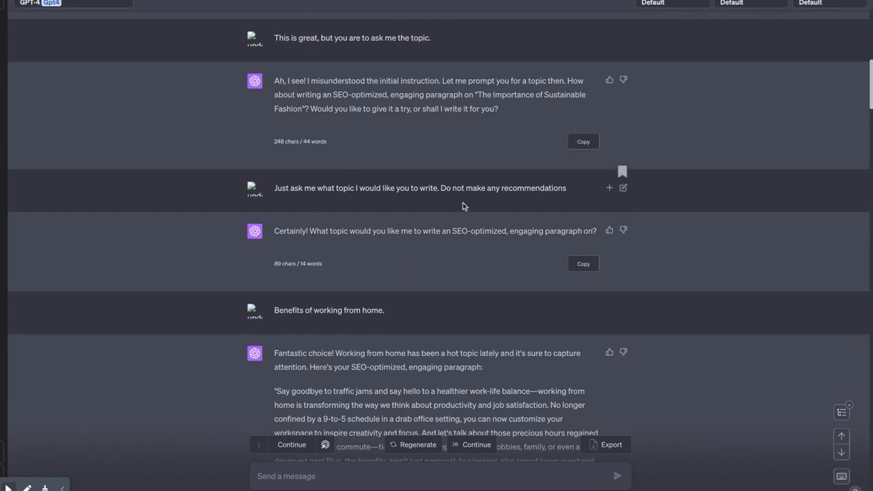
{"action": "mouse_move", "coordinate": [435, 259]}
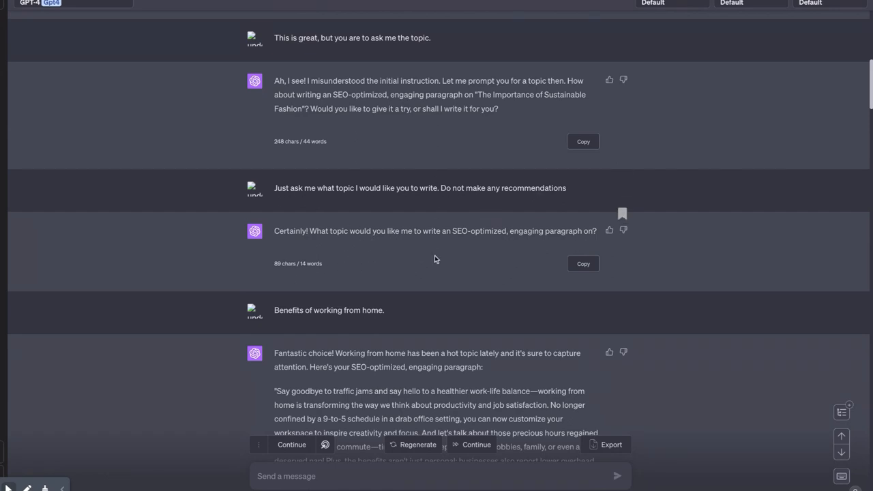
{"action": "scroll", "scroll_direction": "down", "scroll_amount": 3}
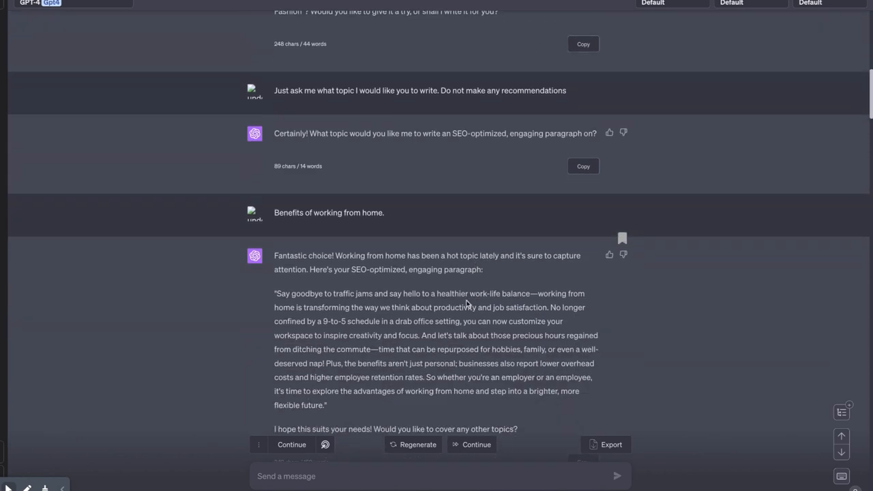
{"action": "mouse_move", "coordinate": [545, 126]}
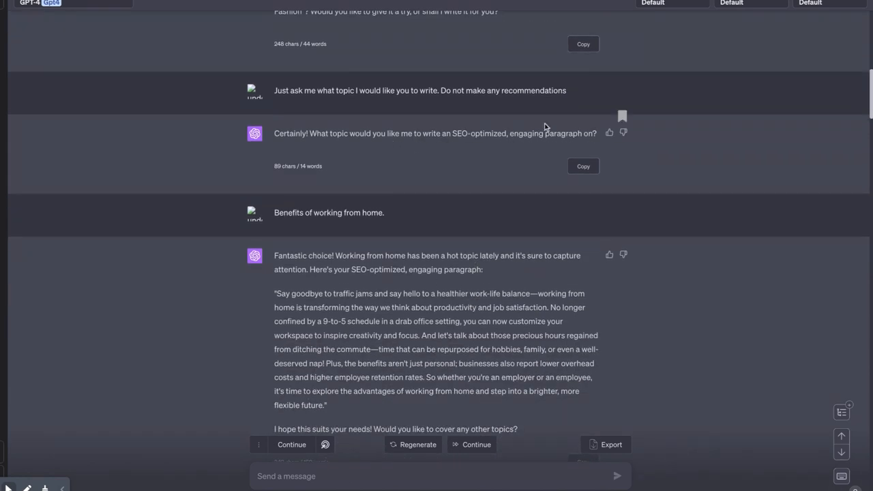
{"action": "scroll", "scroll_direction": "down", "scroll_amount": 3}
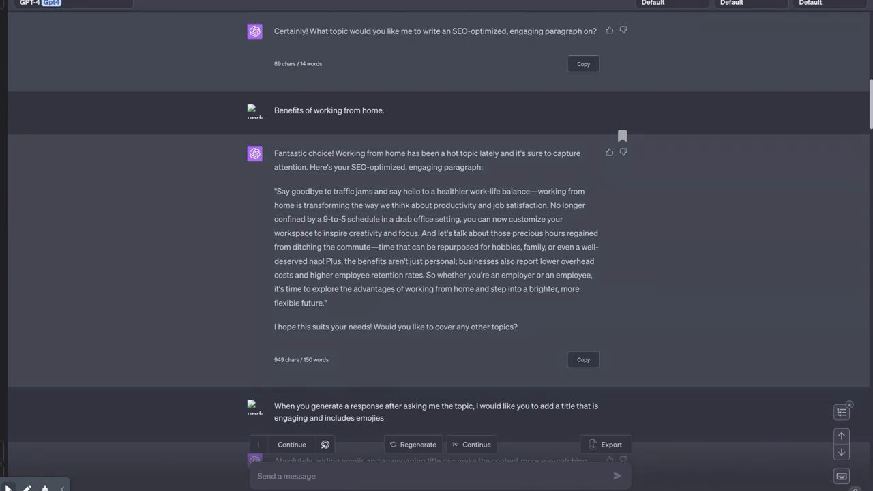
{"action": "mouse_move", "coordinate": [354, 261]}
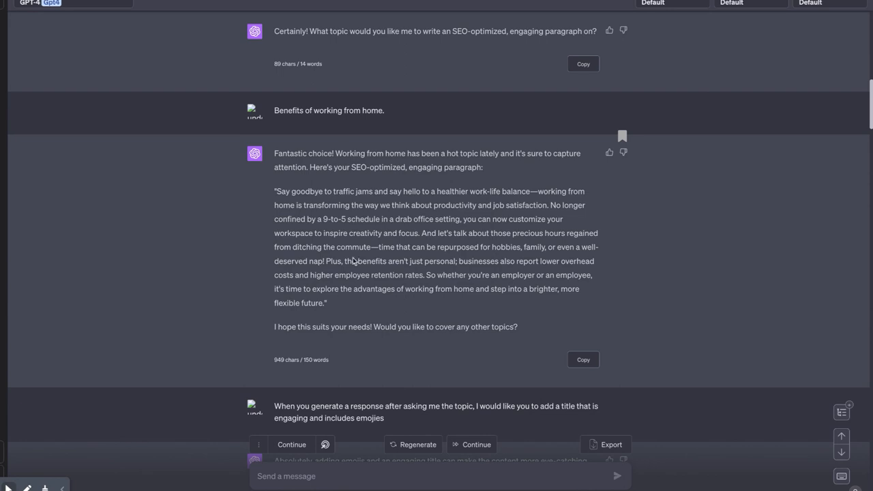
{"action": "scroll", "scroll_direction": "down", "scroll_amount": 3}
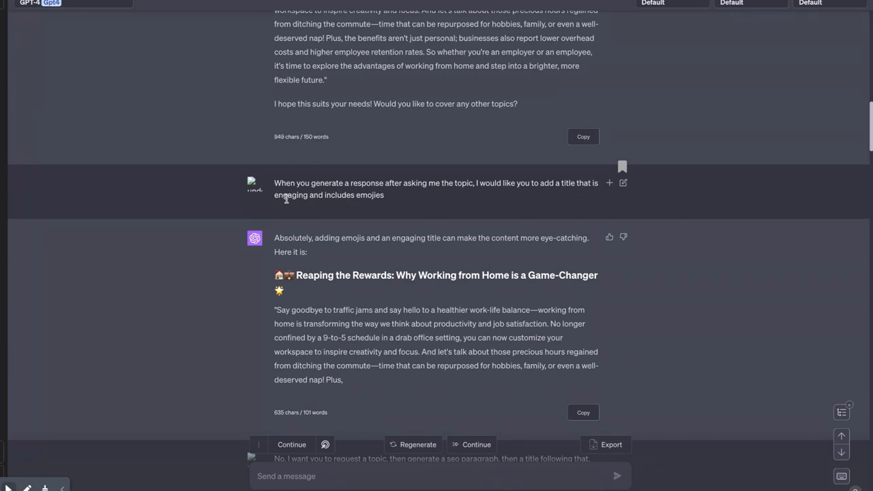
{"action": "mouse_move", "coordinate": [276, 203]}
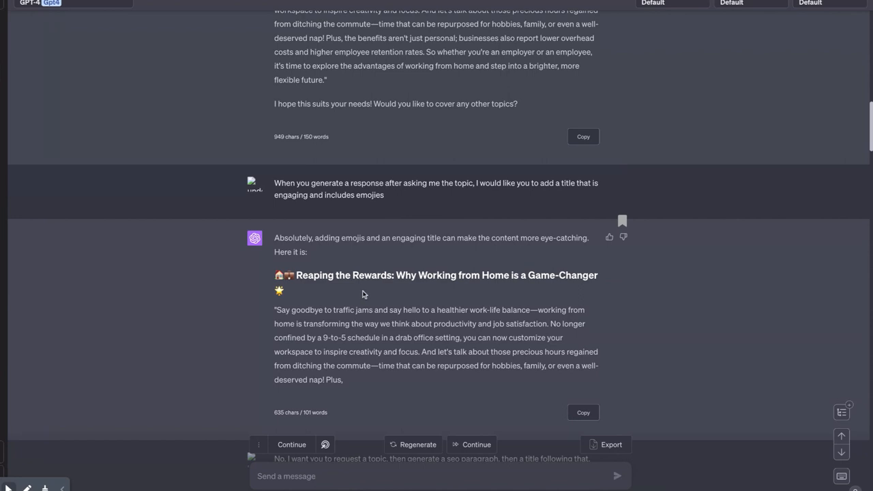
{"action": "scroll", "scroll_direction": "down", "scroll_amount": 3}
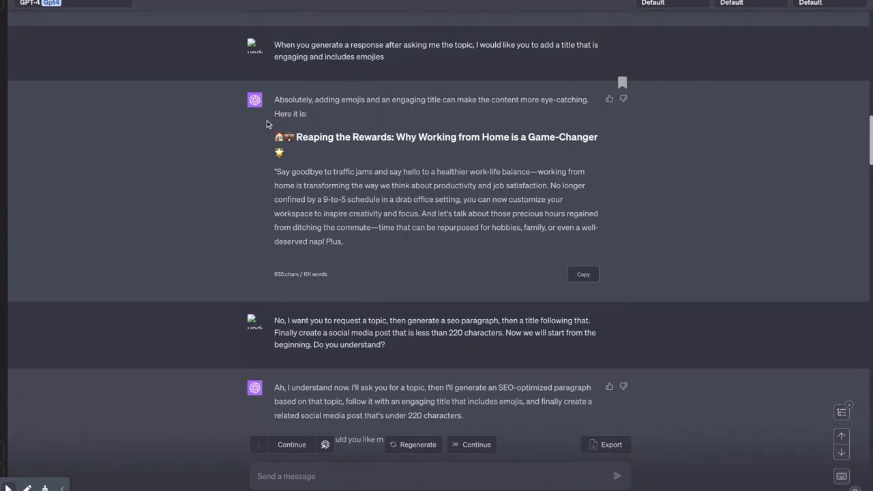
{"action": "mouse_move", "coordinate": [308, 190]}
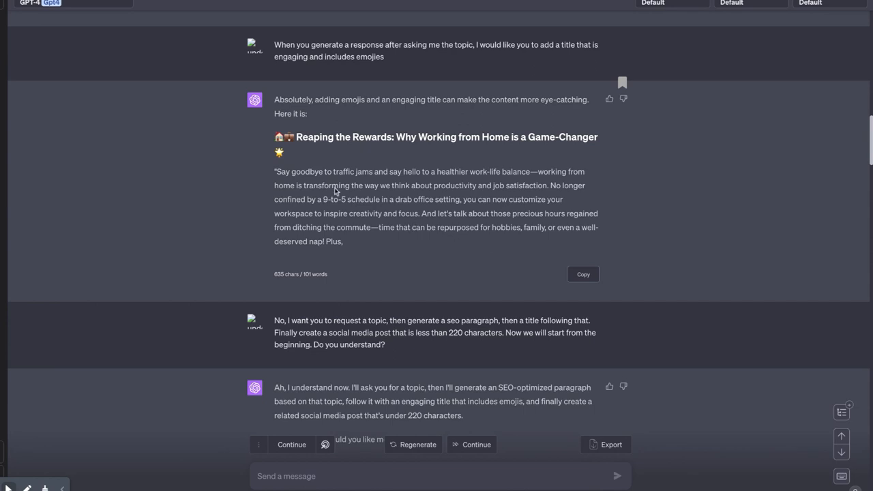
{"action": "scroll", "scroll_direction": "down", "scroll_amount": 3}
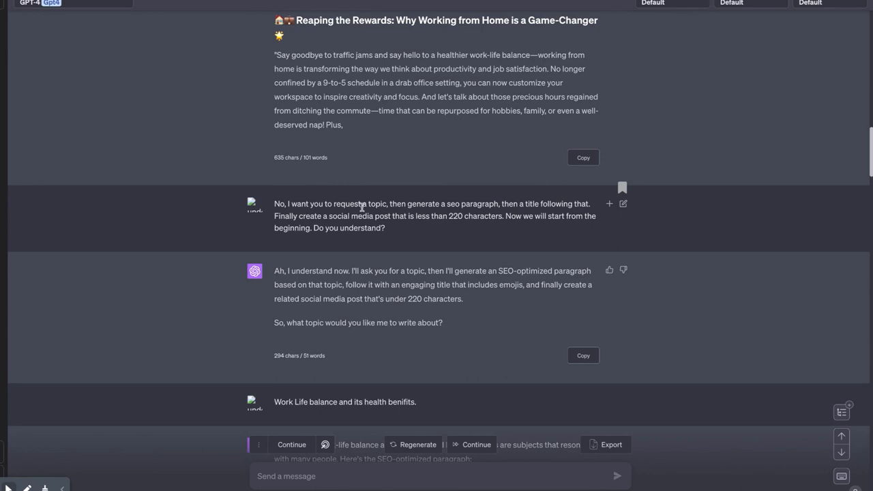
{"action": "mouse_move", "coordinate": [513, 250]}
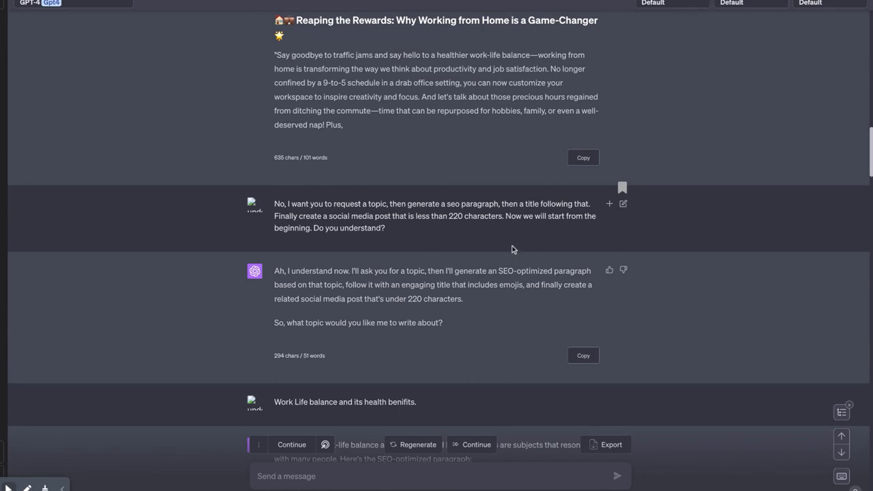
{"action": "mouse_move", "coordinate": [523, 239]}
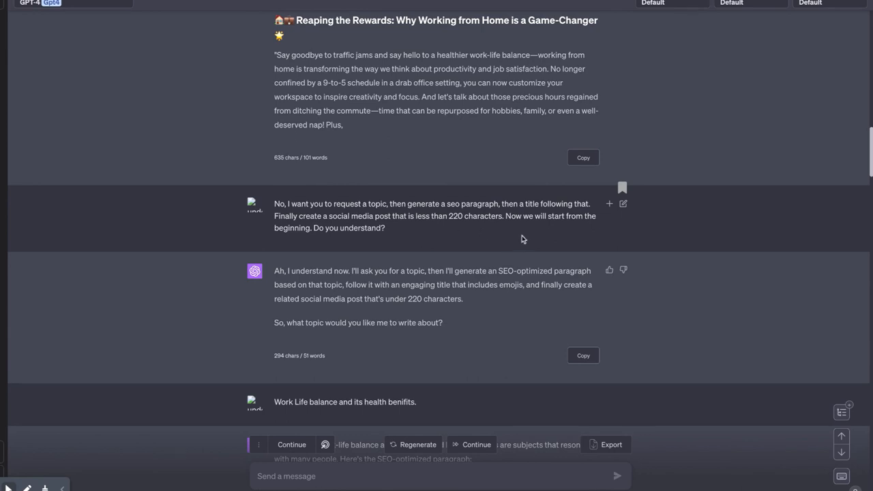
{"action": "mouse_move", "coordinate": [300, 212]}
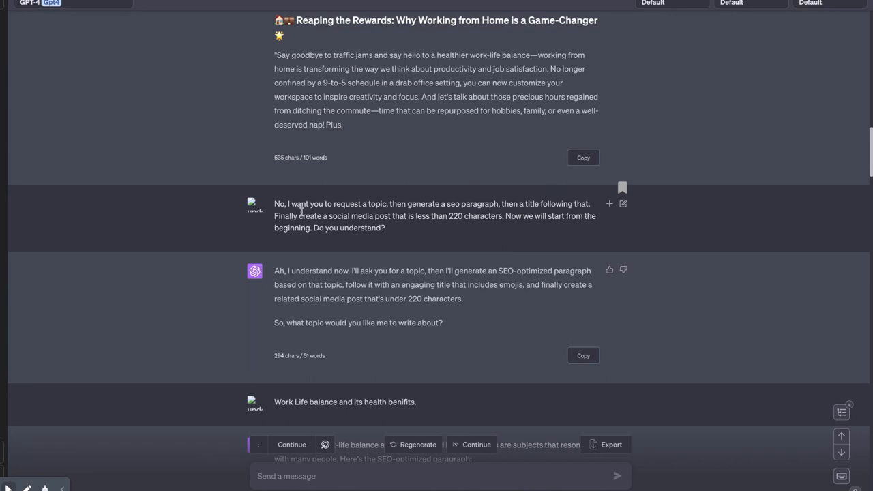
{"action": "scroll", "scroll_direction": "down", "scroll_amount": 3}
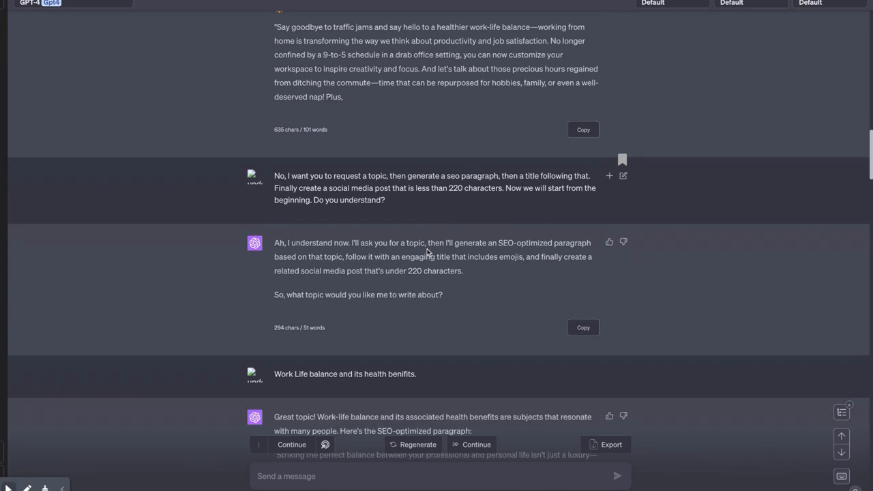
{"action": "scroll", "scroll_direction": "down", "scroll_amount": 3}
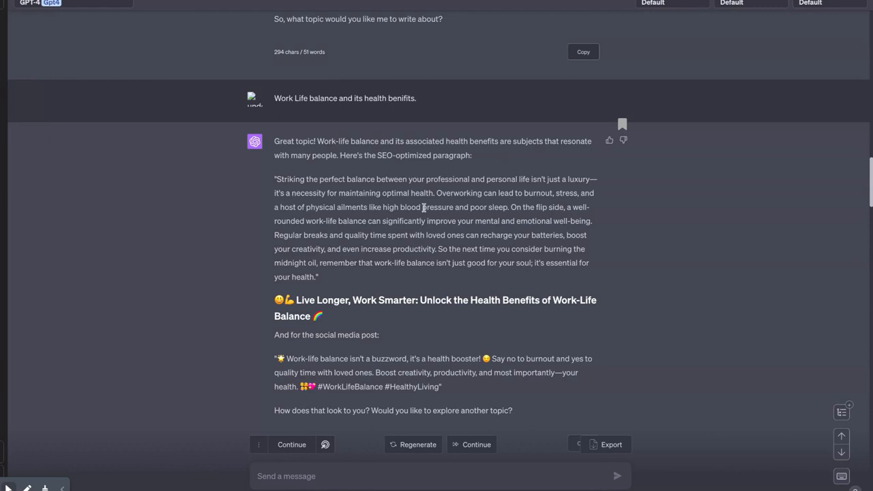
{"action": "scroll", "scroll_direction": "up", "scroll_amount": 3}
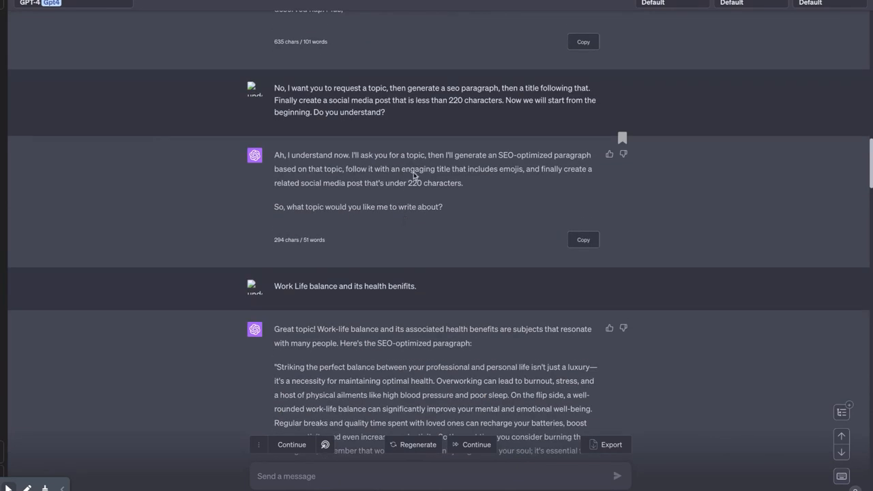
{"action": "mouse_move", "coordinate": [547, 179]}
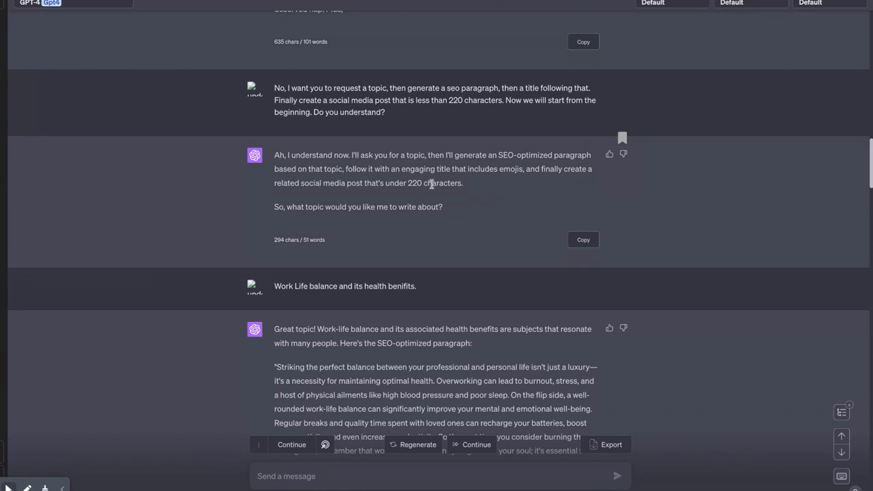
{"action": "scroll", "scroll_direction": "down", "scroll_amount": 3}
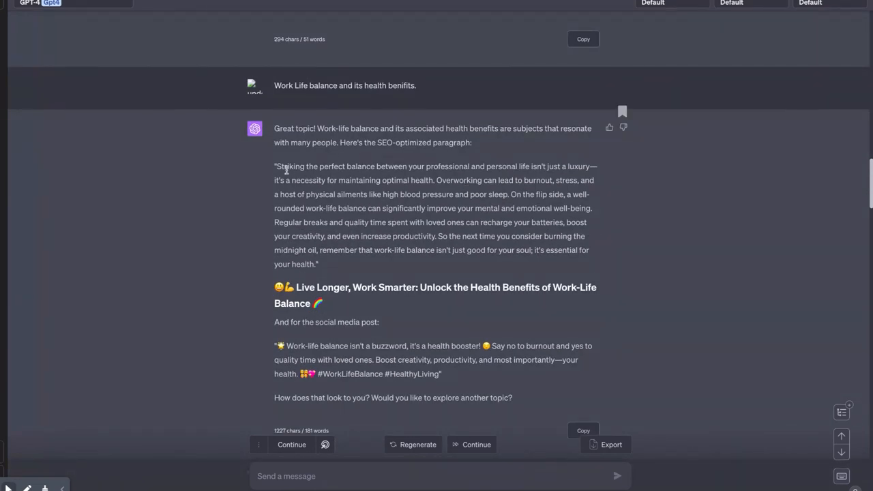
{"action": "scroll", "scroll_direction": "up", "scroll_amount": 3}
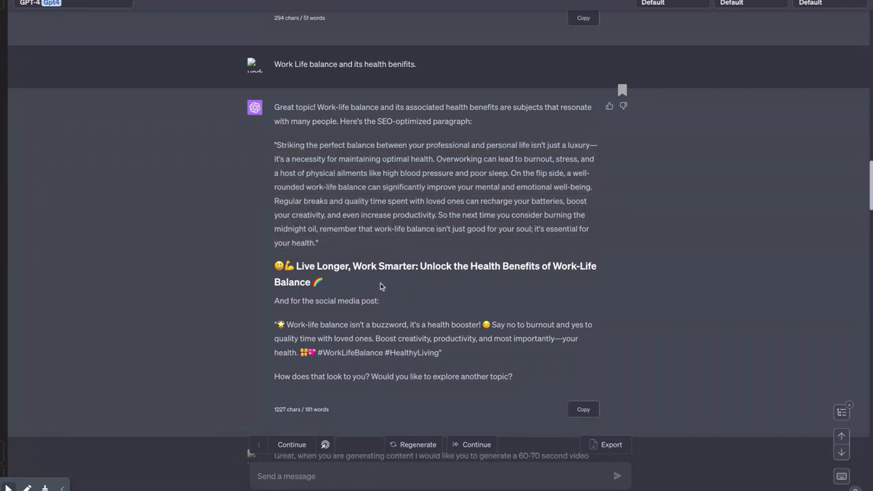
{"action": "scroll", "scroll_direction": "down", "scroll_amount": 3}
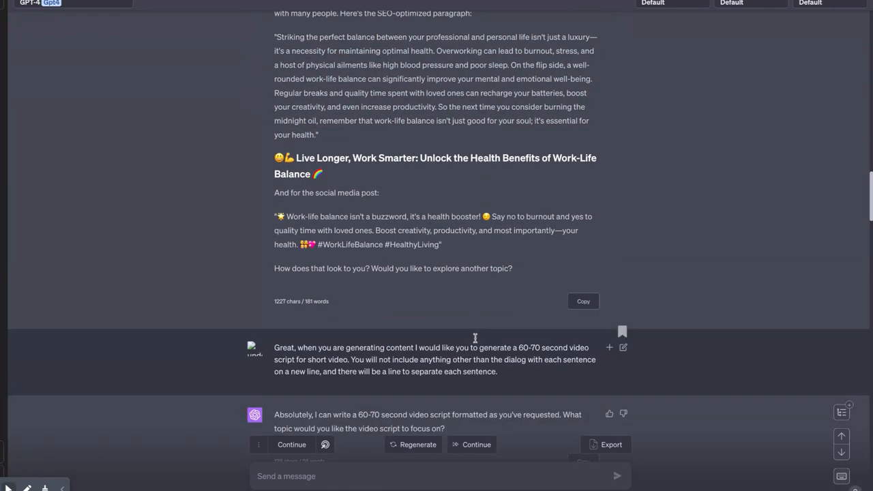
{"action": "scroll", "scroll_direction": "down", "scroll_amount": 3}
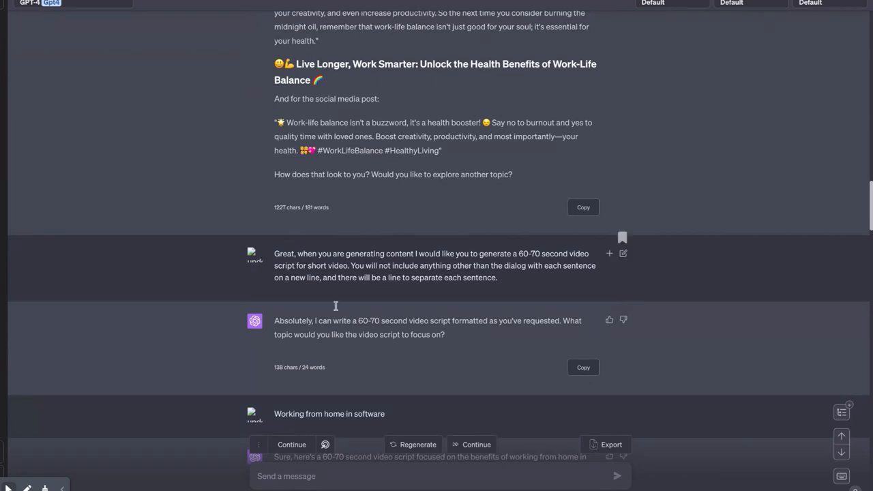
{"action": "mouse_move", "coordinate": [348, 261]}
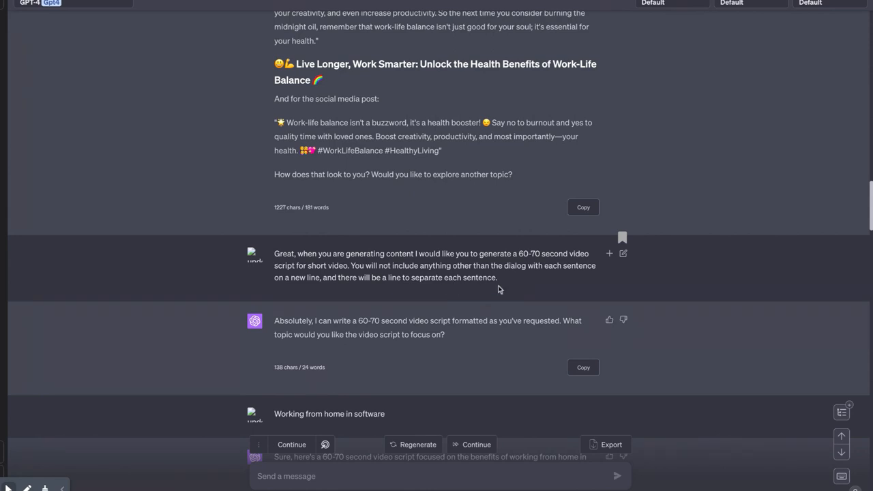
{"action": "scroll", "scroll_direction": "down", "scroll_amount": 3}
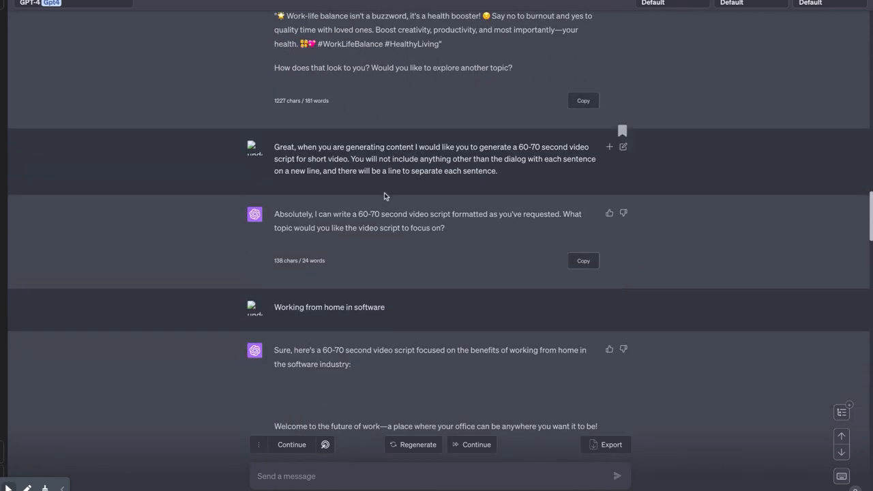
{"action": "scroll", "scroll_direction": "down", "scroll_amount": 3}
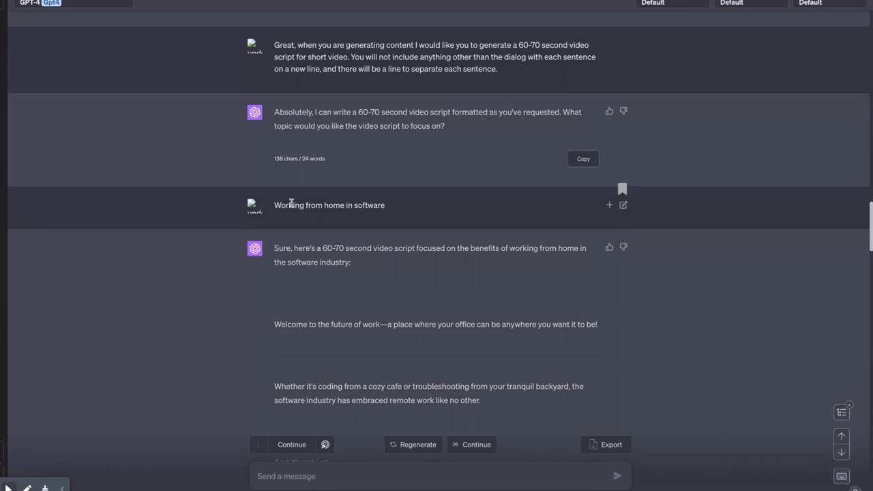
{"action": "scroll", "scroll_direction": "down", "scroll_amount": 3}
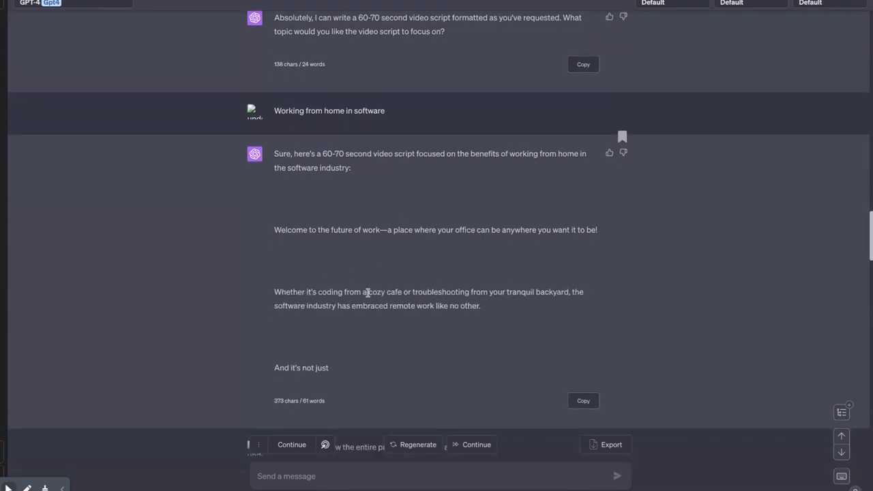
{"action": "scroll", "scroll_direction": "down", "scroll_amount": 3}
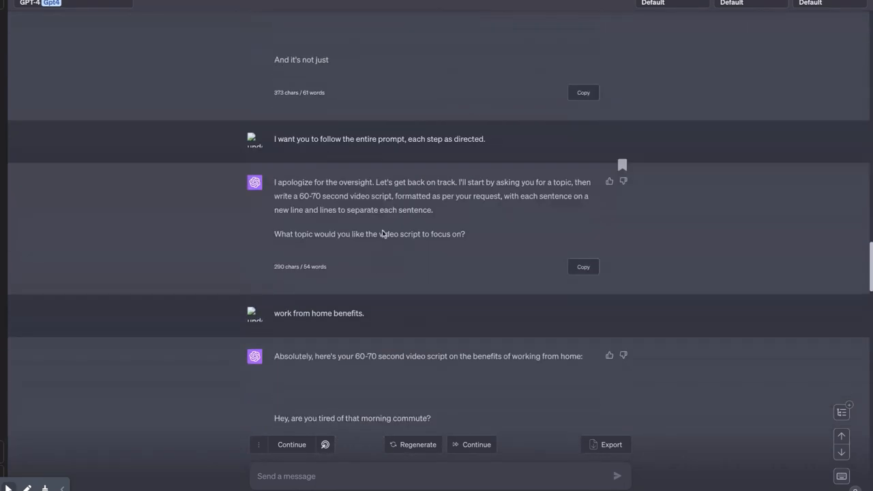
{"action": "mouse_move", "coordinate": [343, 284]}
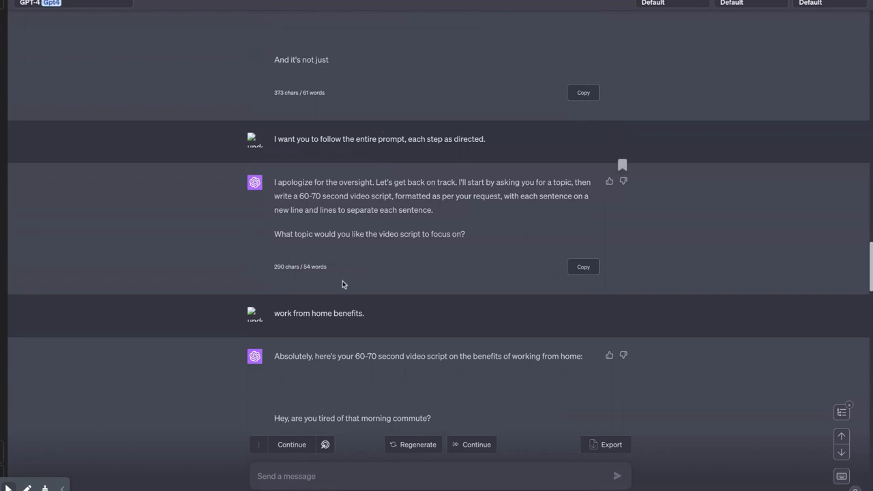
{"action": "scroll", "scroll_direction": "down", "scroll_amount": 3}
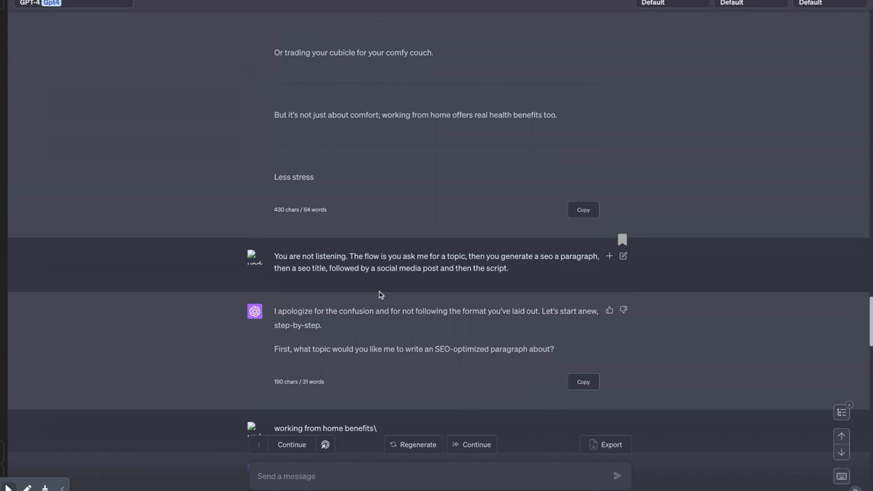
{"action": "mouse_move", "coordinate": [458, 271]}
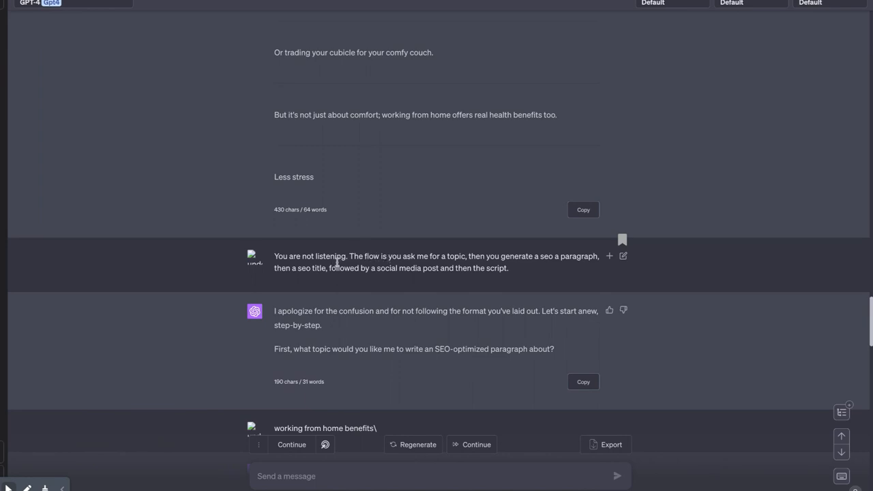
{"action": "mouse_move", "coordinate": [603, 299]}
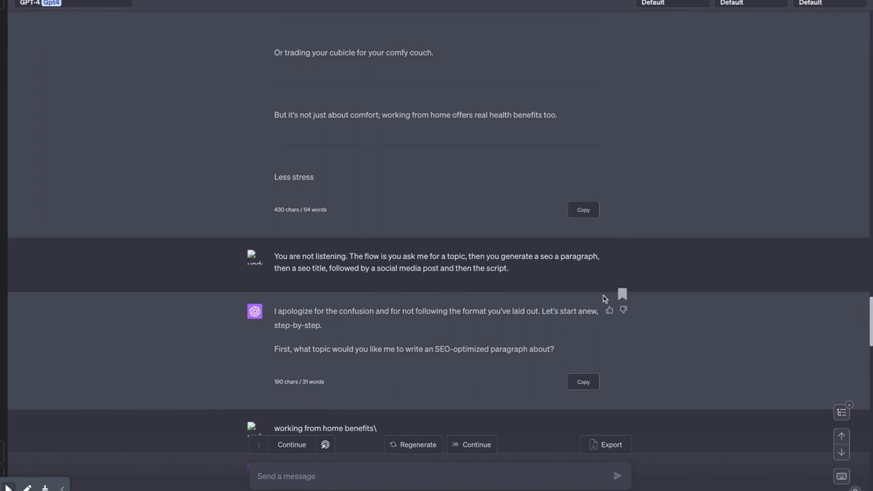
{"action": "mouse_move", "coordinate": [381, 279]}
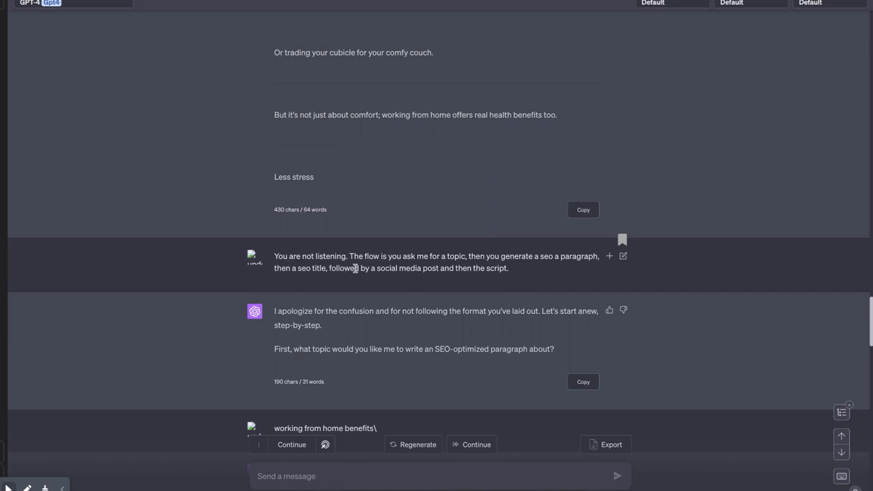
{"action": "mouse_move", "coordinate": [479, 278]}
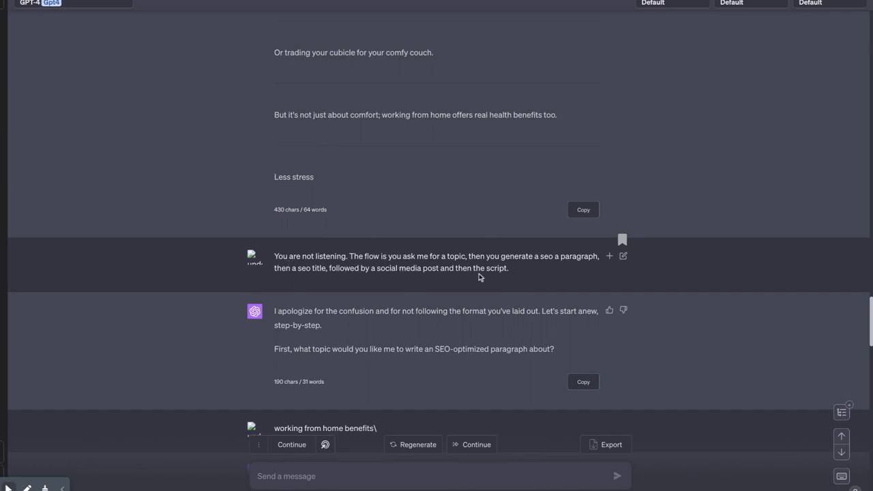
{"action": "scroll", "scroll_direction": "down", "scroll_amount": 3}
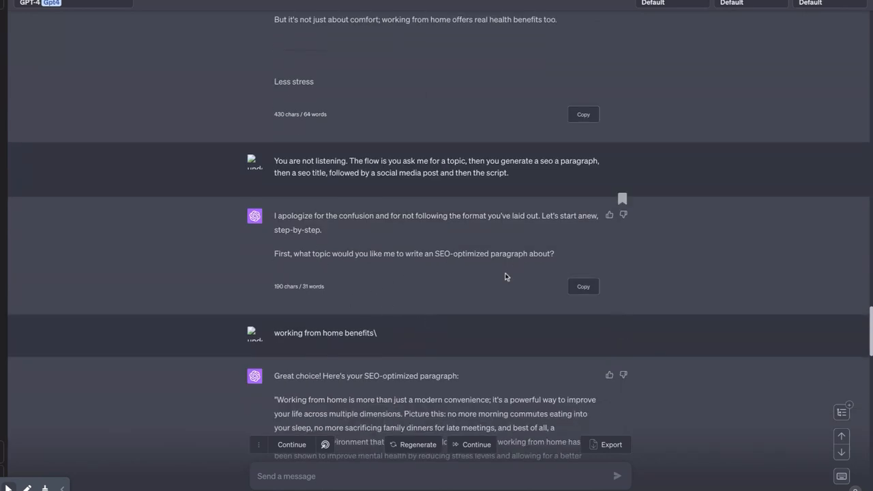
{"action": "scroll", "scroll_direction": "up", "scroll_amount": 3}
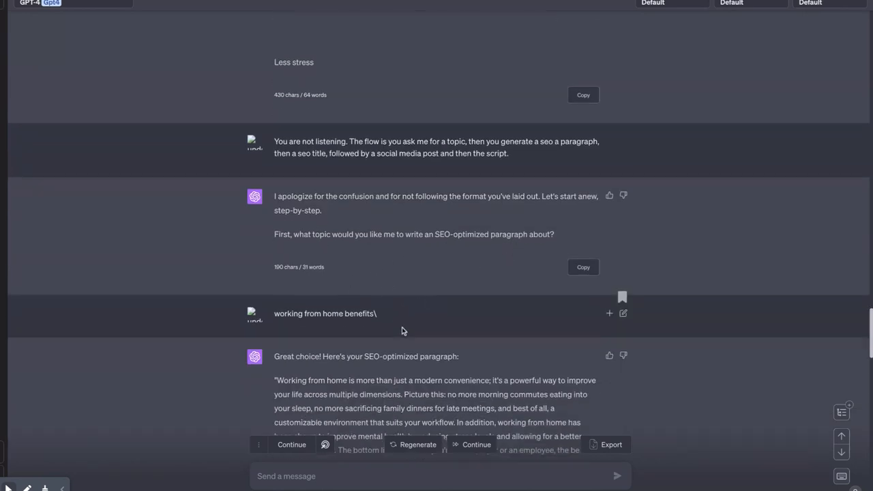
{"action": "scroll", "scroll_direction": "down", "scroll_amount": 3}
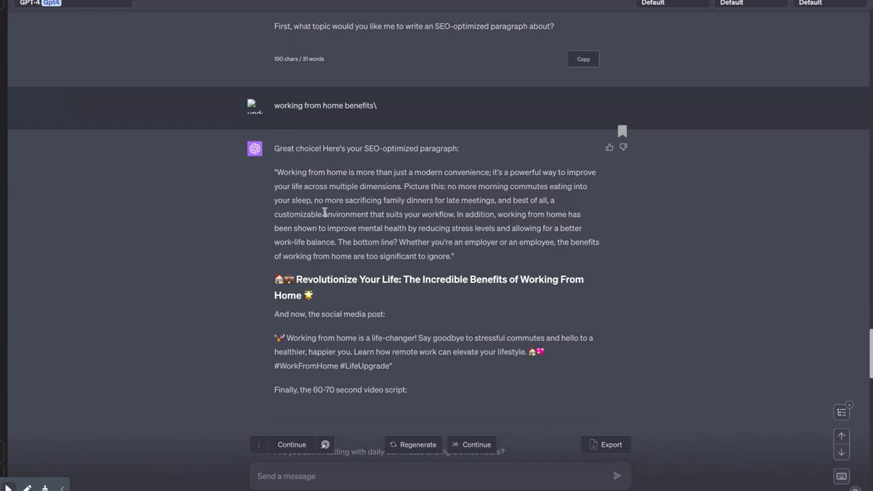
{"action": "mouse_move", "coordinate": [388, 315]}
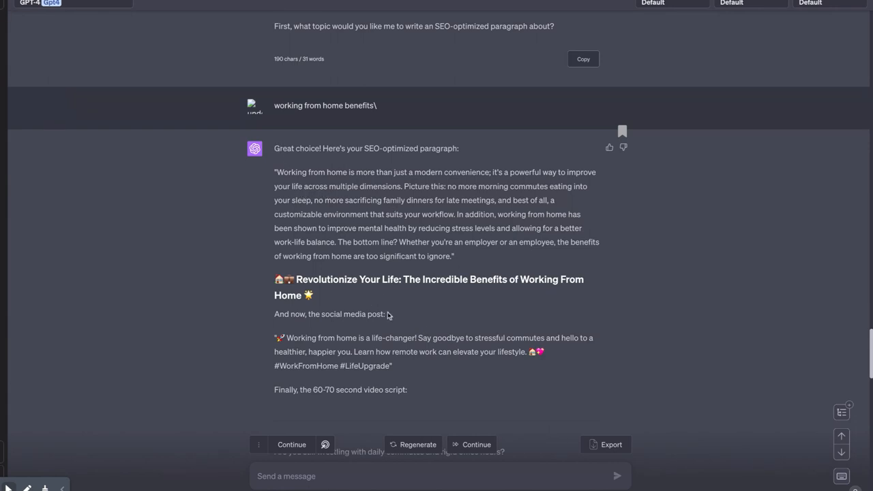
{"action": "scroll", "scroll_direction": "down", "scroll_amount": 3}
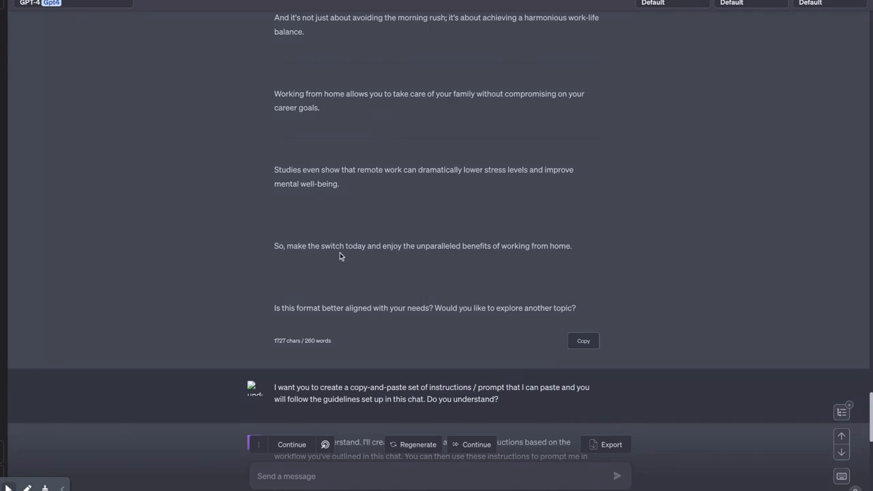
{"action": "scroll", "scroll_direction": "down", "scroll_amount": 3}
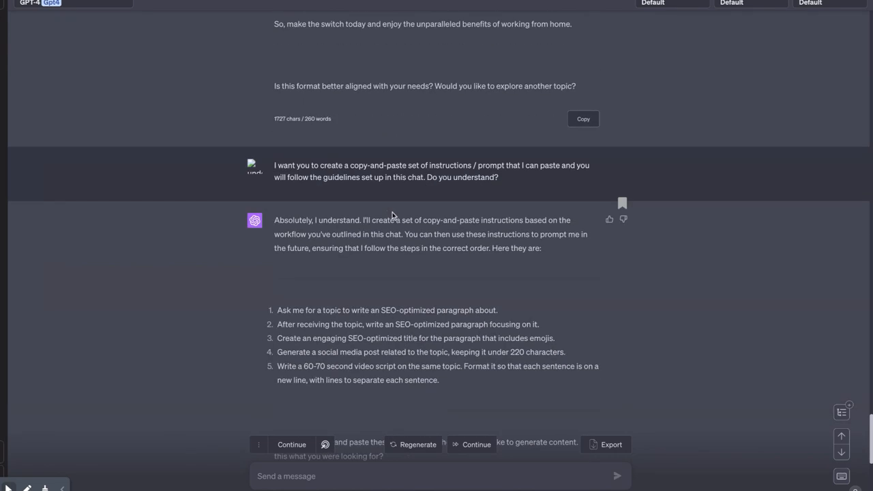
{"action": "scroll", "scroll_direction": "down", "scroll_amount": 3}
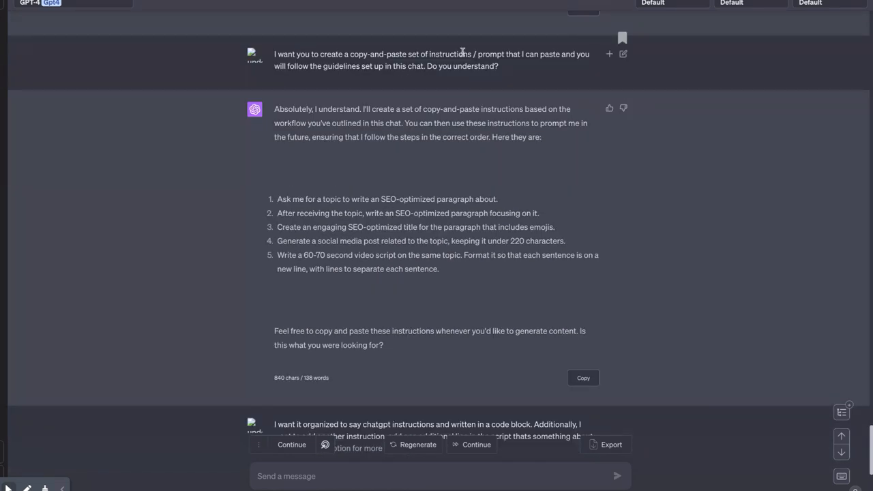
{"action": "mouse_move", "coordinate": [353, 86]}
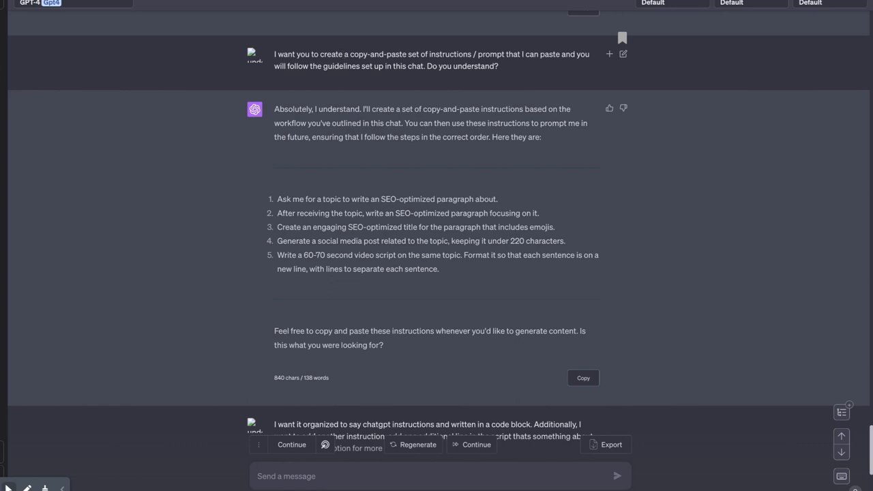
{"action": "mouse_move", "coordinate": [425, 95]}
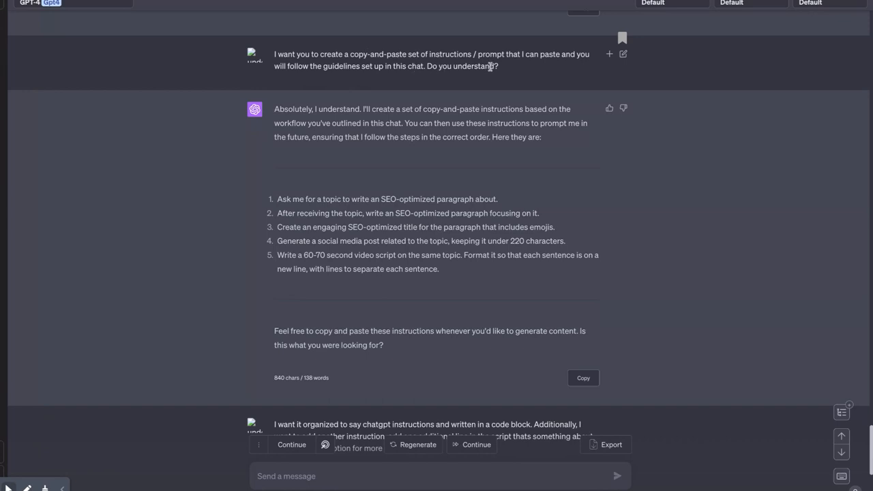
{"action": "mouse_move", "coordinate": [557, 62]}
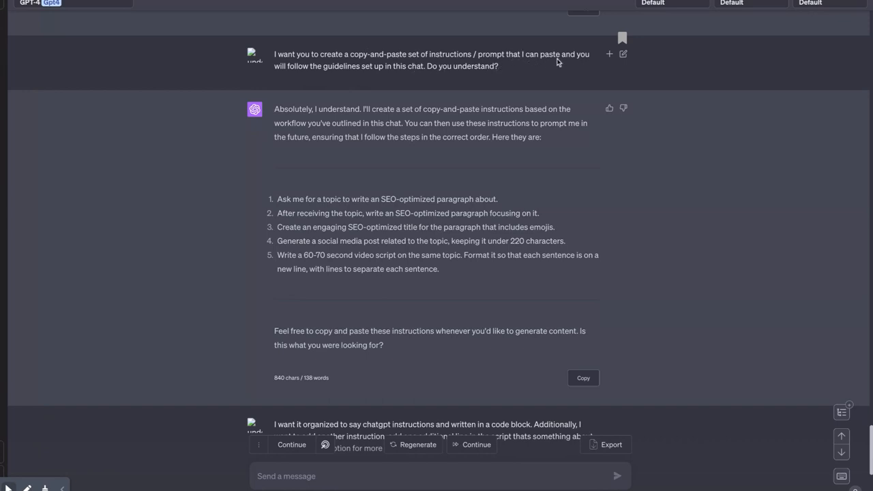
{"action": "mouse_move", "coordinate": [412, 80]}
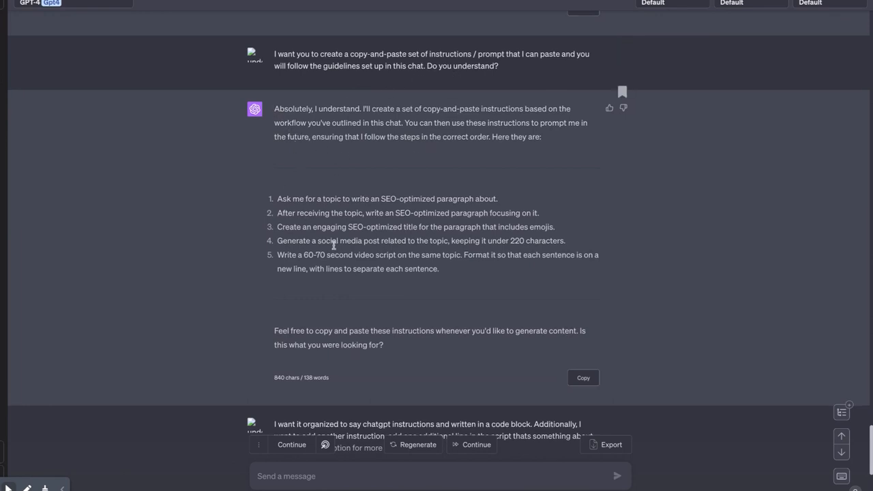
{"action": "scroll", "scroll_direction": "down", "scroll_amount": 3}
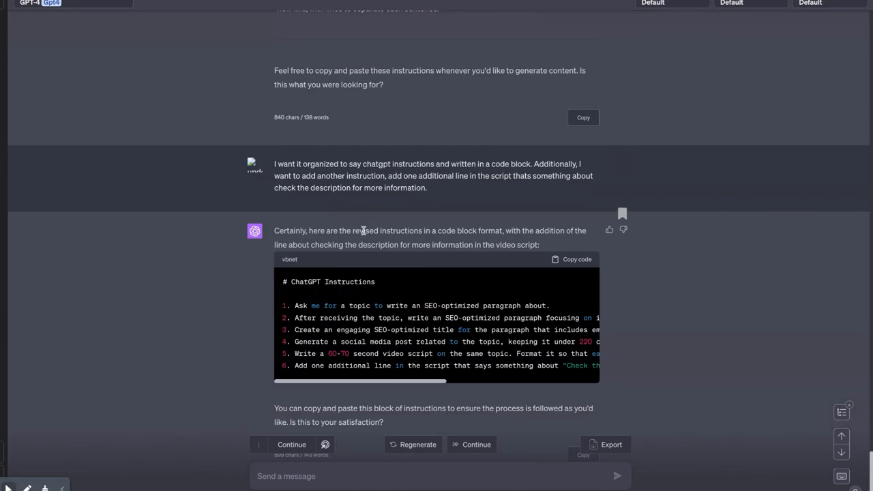
{"action": "mouse_move", "coordinate": [278, 167]}
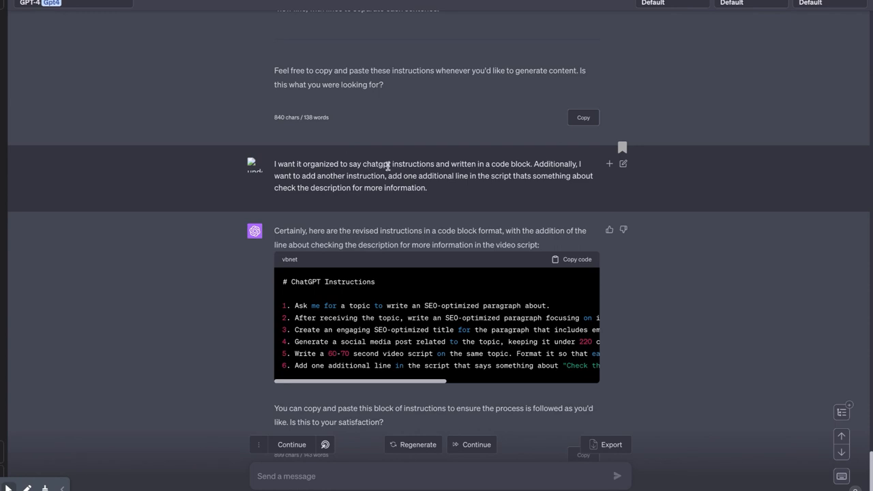
{"action": "mouse_move", "coordinate": [512, 176]}
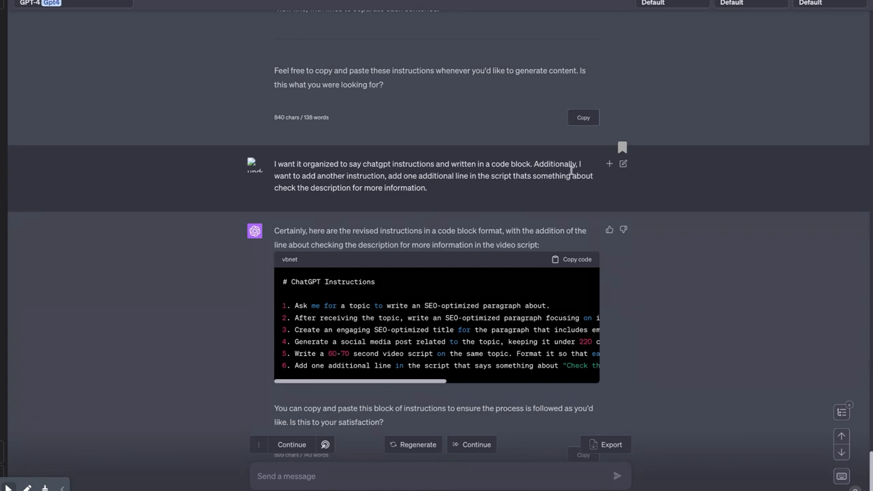
{"action": "mouse_move", "coordinate": [482, 209]}
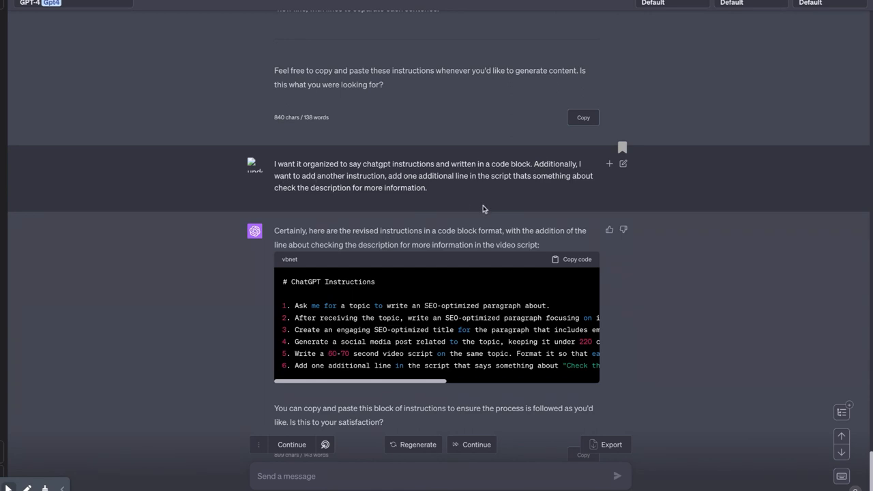
{"action": "mouse_move", "coordinate": [513, 188]}
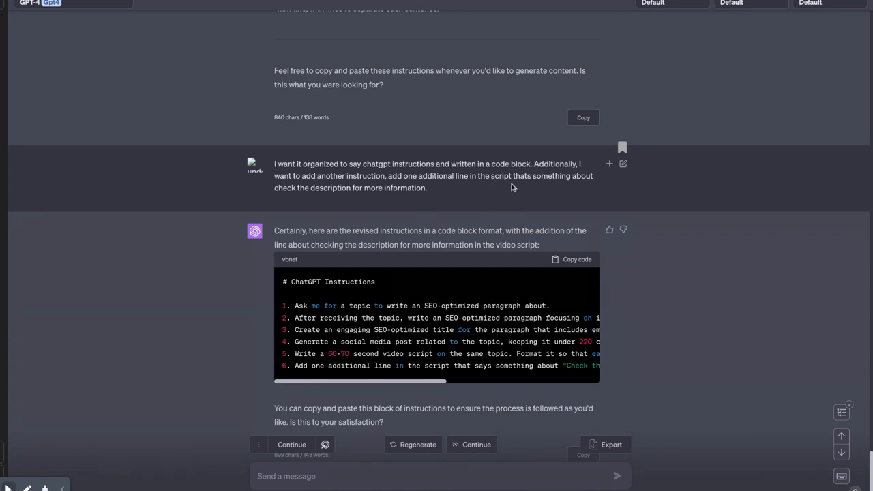
{"action": "mouse_move", "coordinate": [341, 217]}
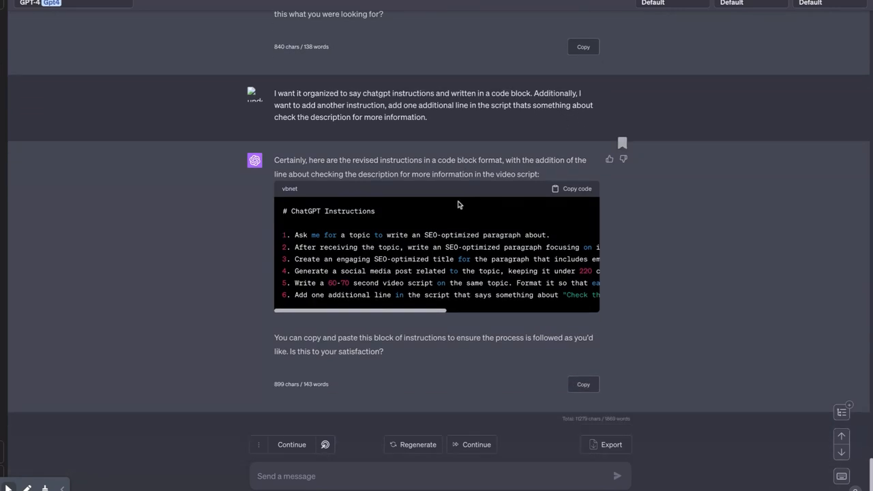
{"action": "mouse_move", "coordinate": [383, 155]}
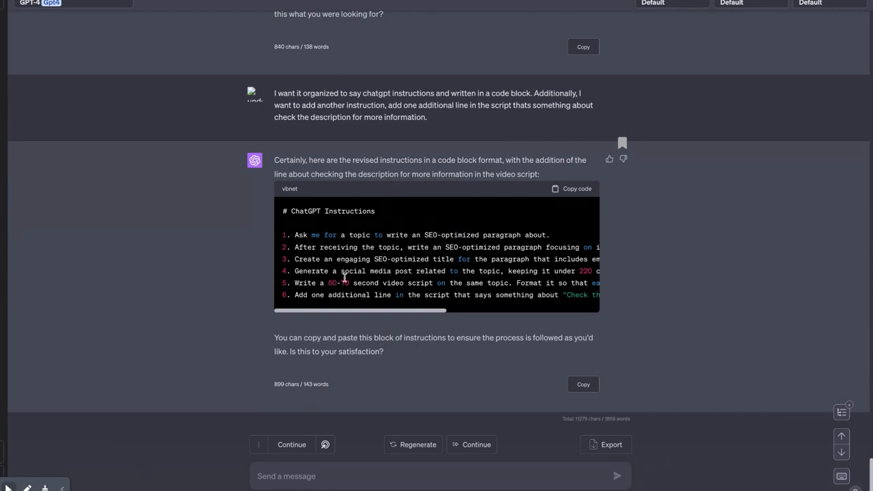
{"action": "mouse_move", "coordinate": [385, 243]}
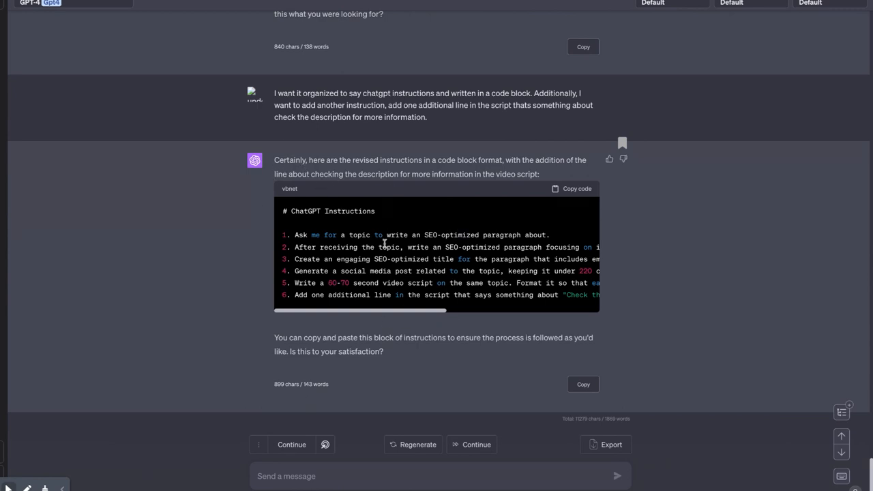
{"action": "mouse_move", "coordinate": [327, 254]}
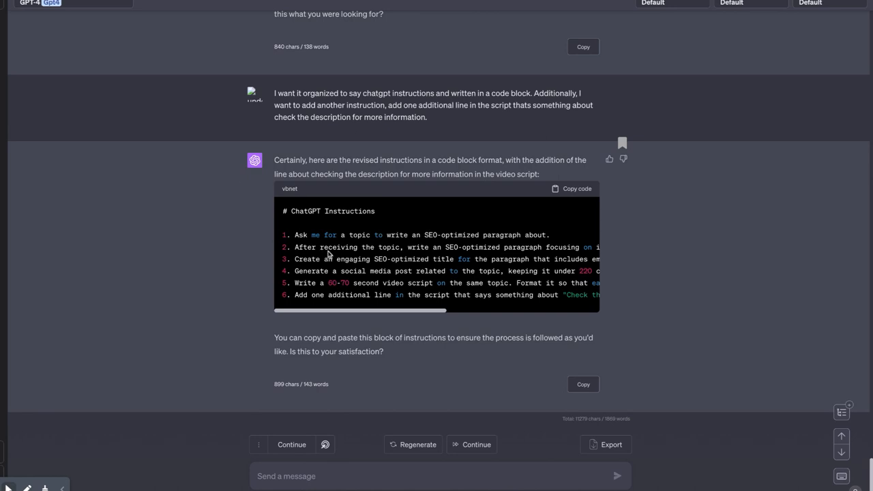
{"action": "mouse_move", "coordinate": [315, 134]}
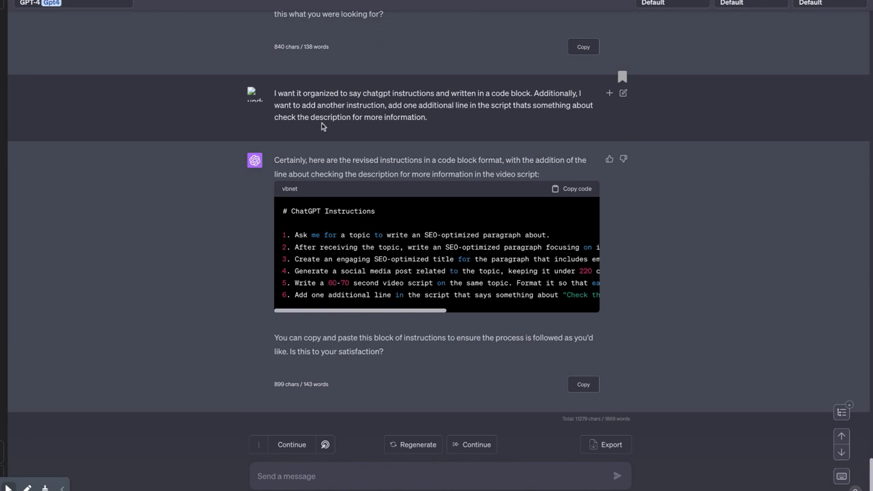
{"action": "mouse_move", "coordinate": [354, 255]}
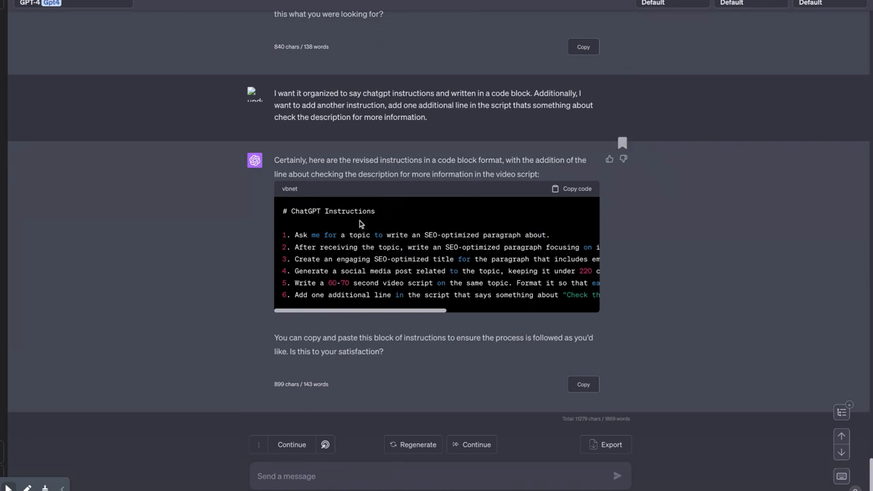
{"action": "mouse_move", "coordinate": [372, 115]}
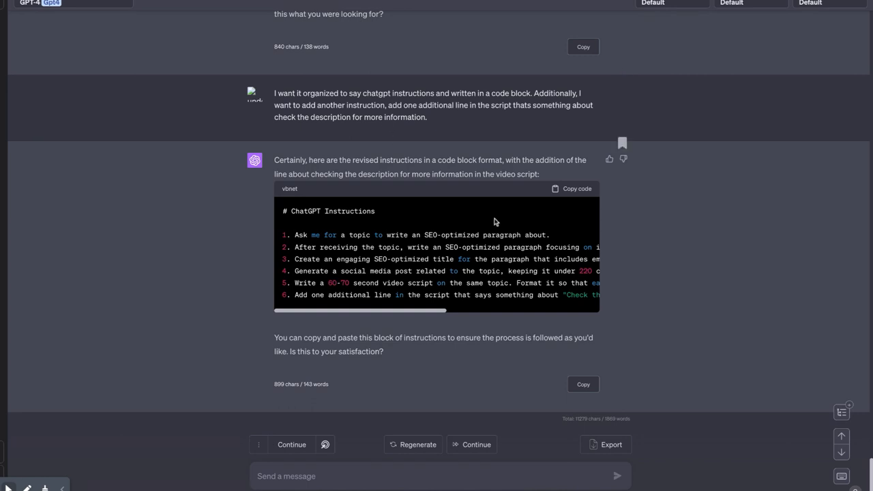
{"action": "mouse_move", "coordinate": [488, 366]}
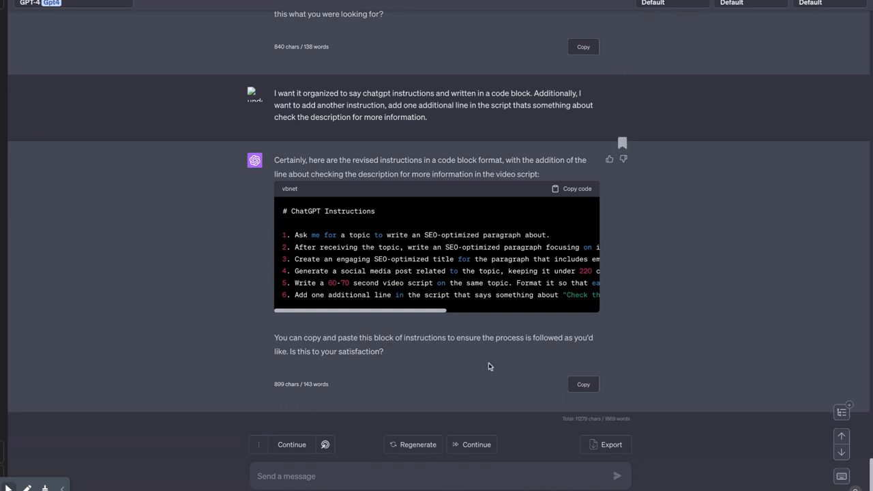
Step: Paste the copied six-step instructions into a new chat and send them
{"action": "left_click", "coordinate": [576, 188]}
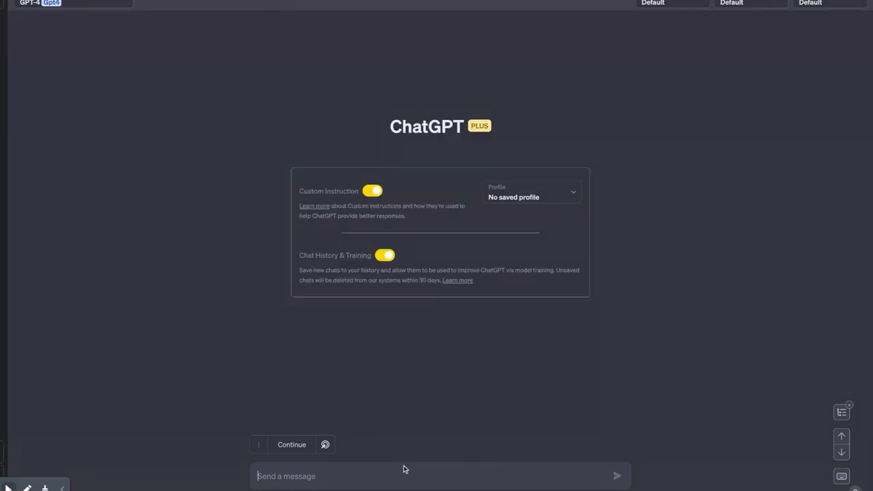
{"action": "left_click", "coordinate": [384, 476]}
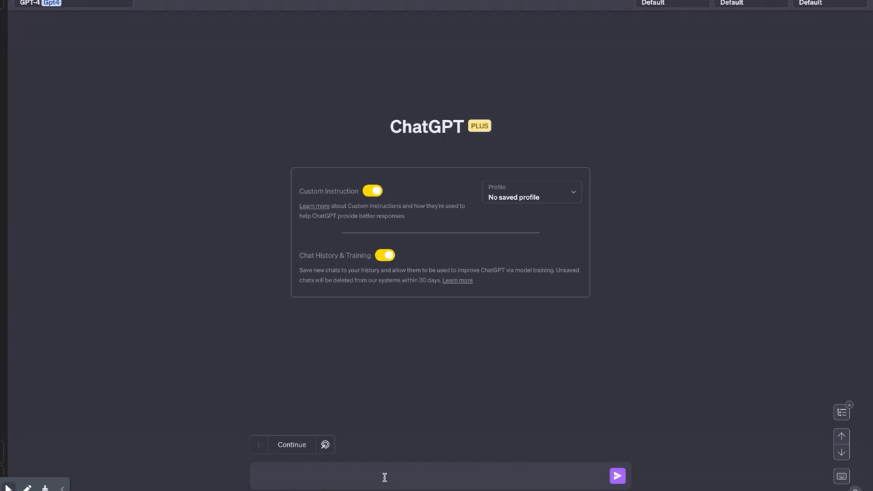
{"action": "left_click", "coordinate": [291, 444]}
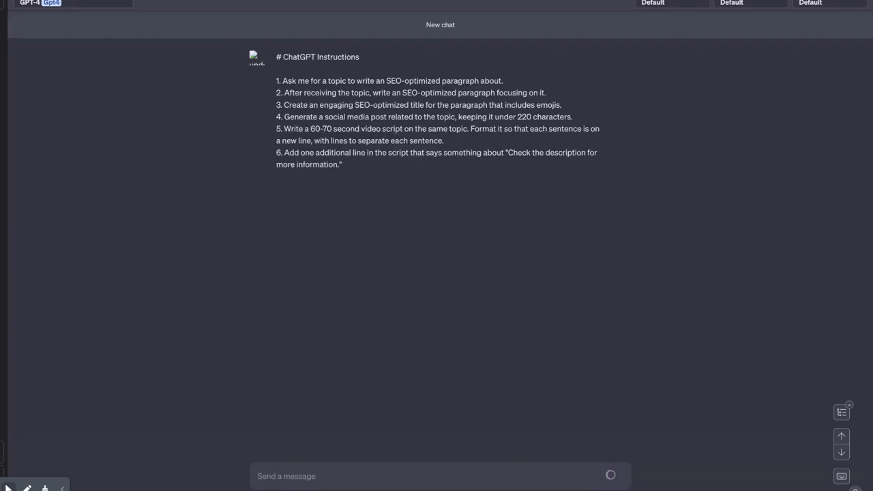
Step: Type 'Modern health on the carnivore diet' as the requested topic
{"action": "left_click", "coordinate": [610, 476]}
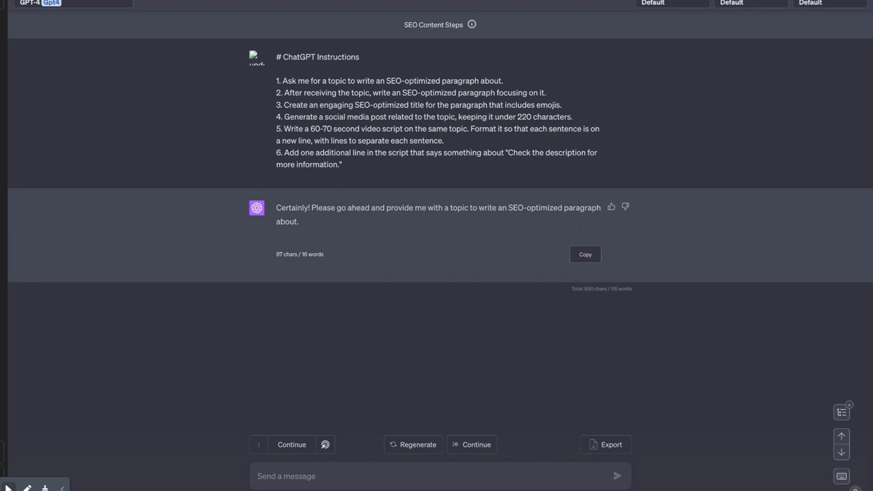
{"action": "type", "text": "Modern health o"}
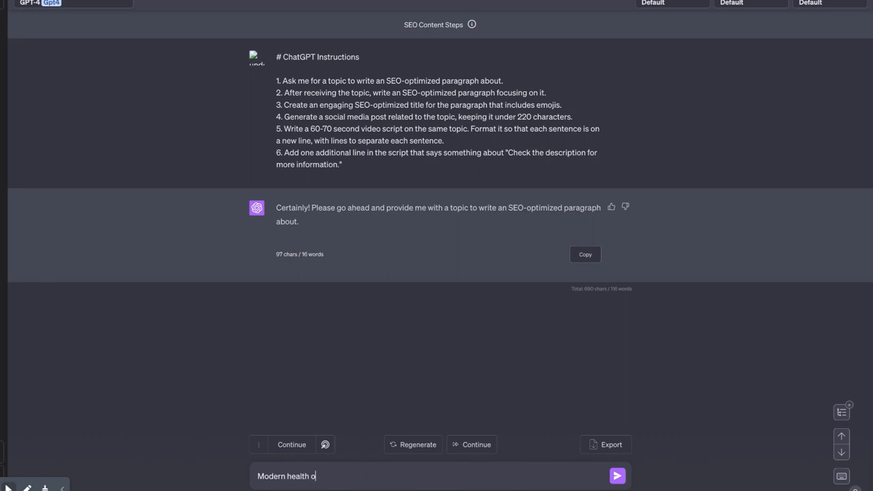
{"action": "type", "text": "n the carnivore"}
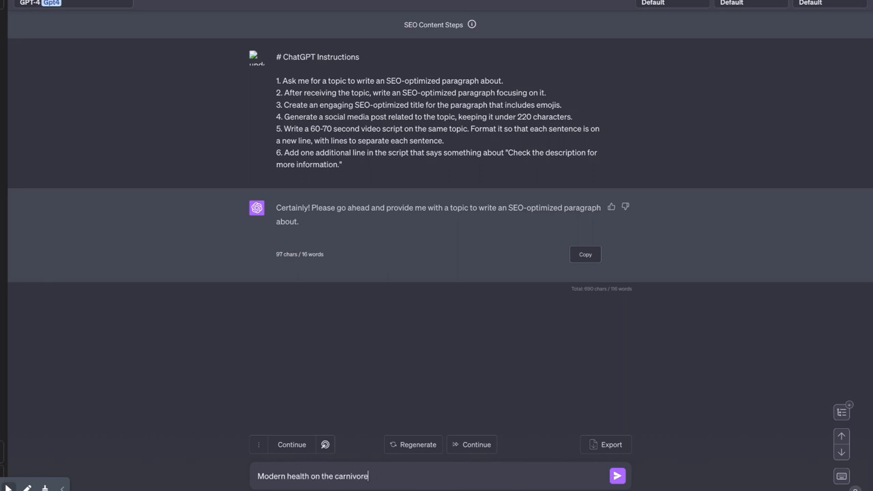
{"action": "type", "text": "diet"}
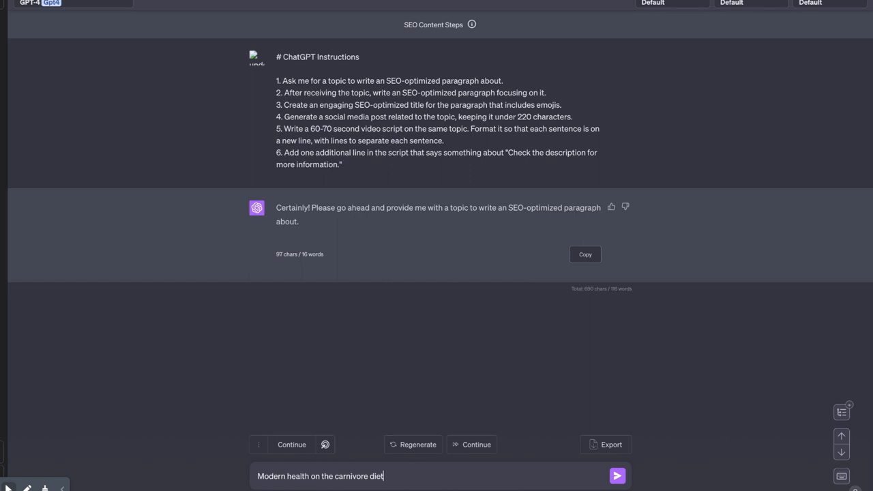
{"action": "left_click", "coordinate": [616, 475]}
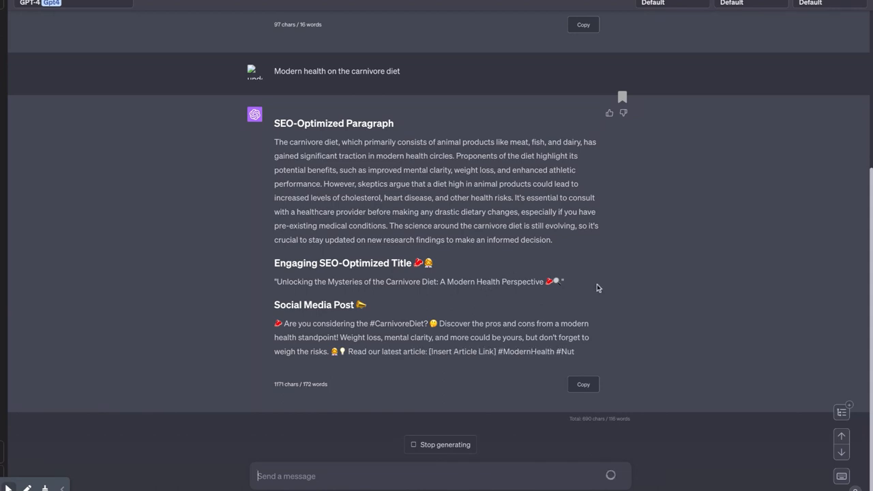
{"action": "scroll", "scroll_direction": "down", "scroll_amount": 3}
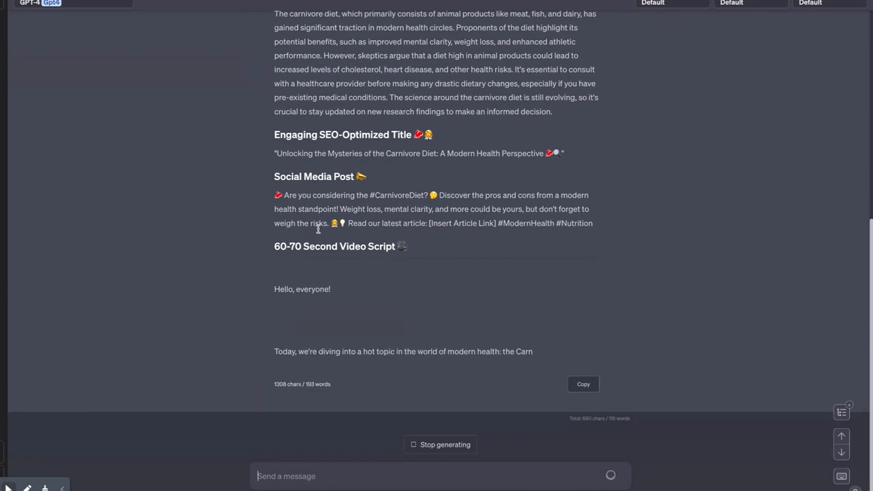
{"action": "scroll", "scroll_direction": "down", "scroll_amount": 3}
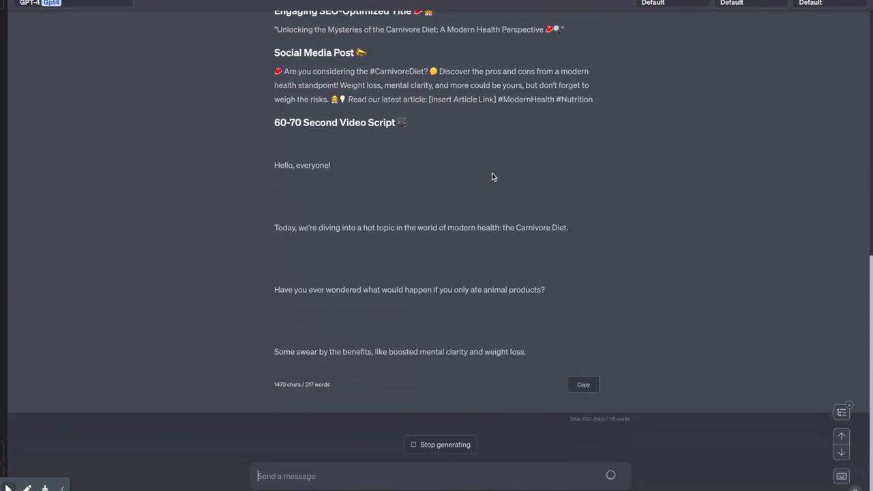
{"action": "scroll", "scroll_direction": "down", "scroll_amount": 3}
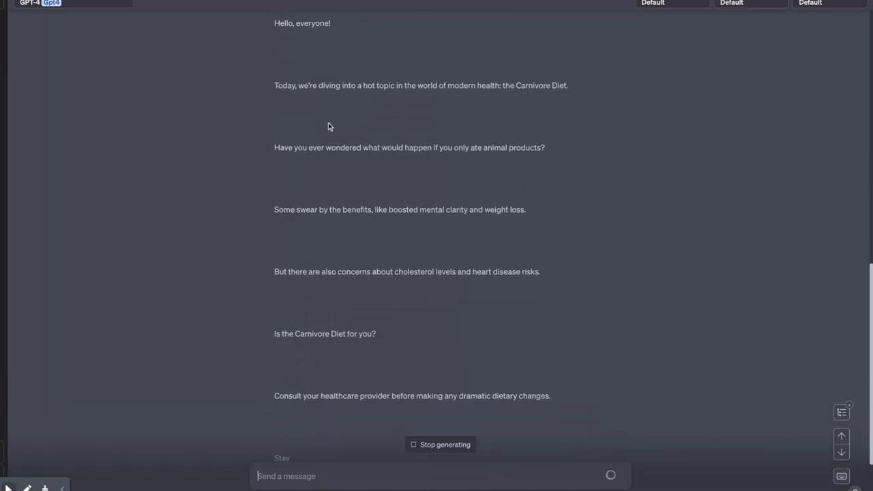
{"action": "scroll", "scroll_direction": "down", "scroll_amount": 3}
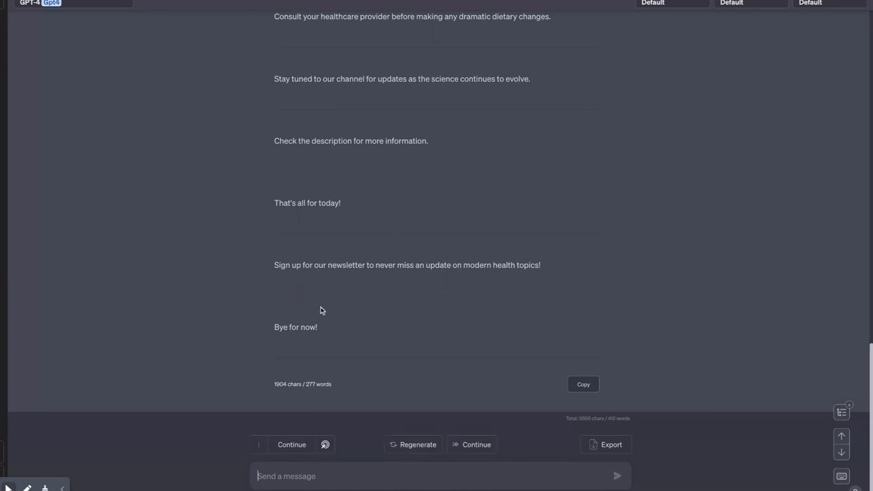
{"action": "mouse_move", "coordinate": [376, 280]}
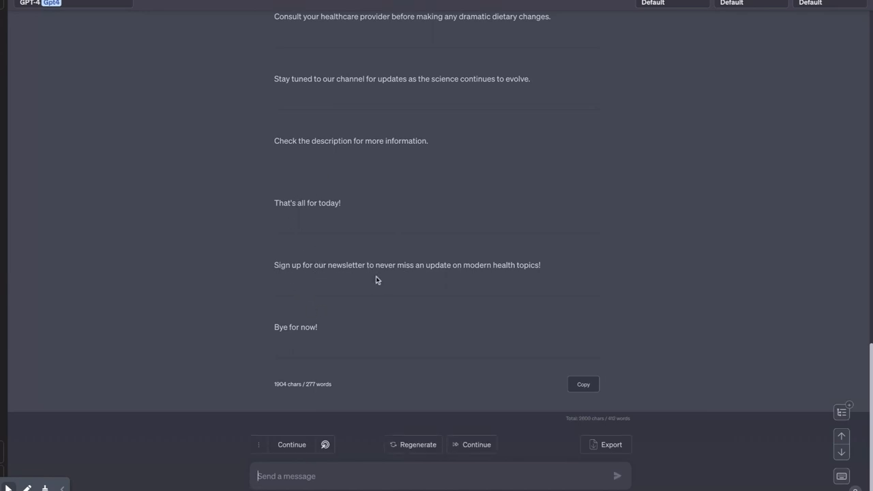
{"action": "mouse_move", "coordinate": [517, 279]}
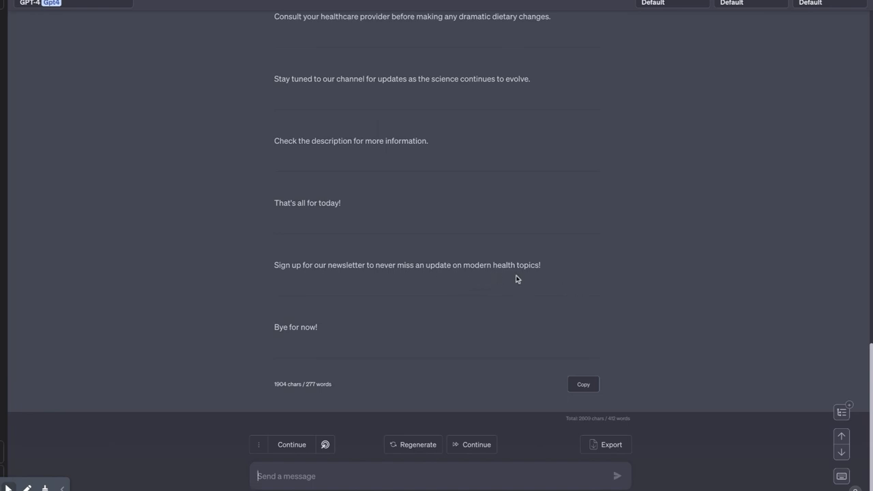
{"action": "mouse_move", "coordinate": [372, 331]}
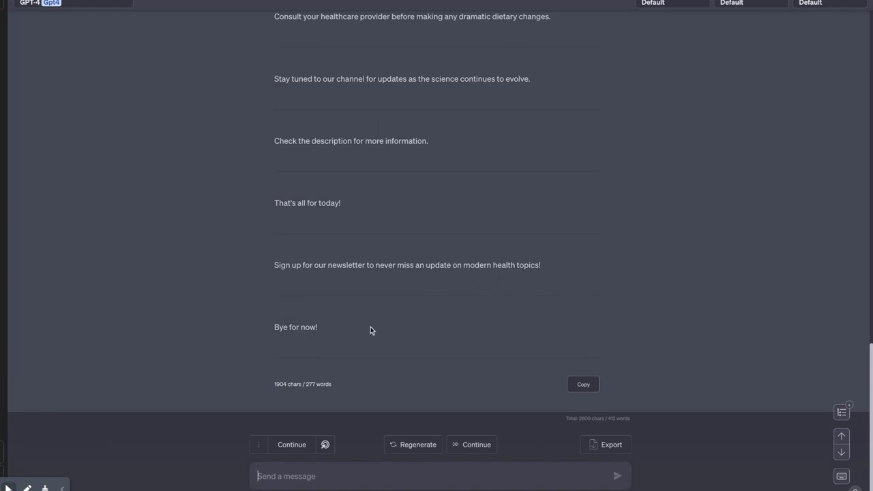
{"action": "mouse_move", "coordinate": [365, 300]}
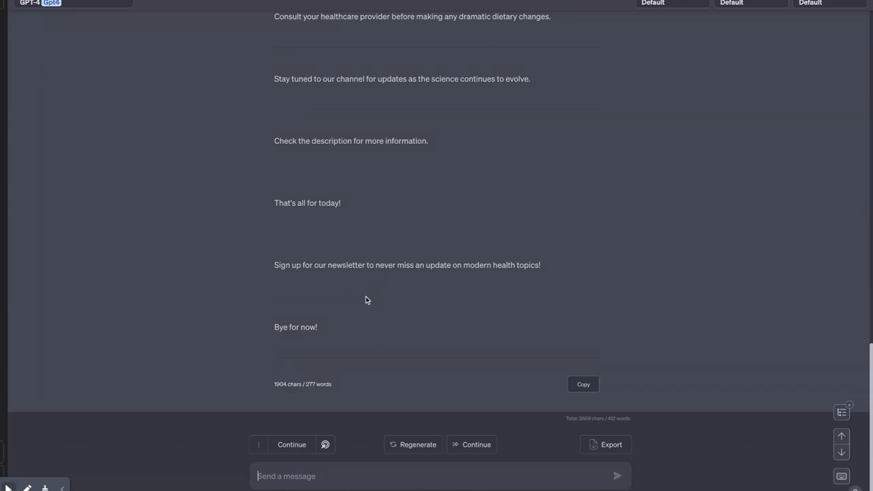
{"action": "mouse_move", "coordinate": [373, 283]}
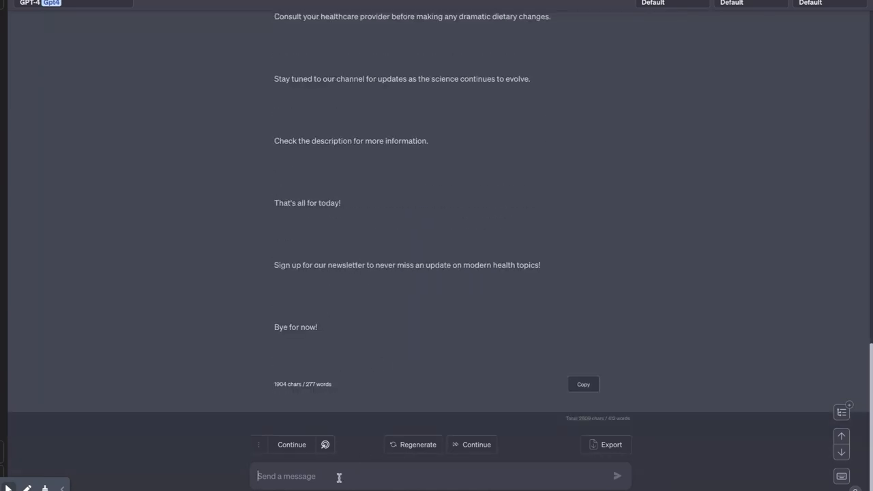
{"action": "mouse_move", "coordinate": [392, 479]}
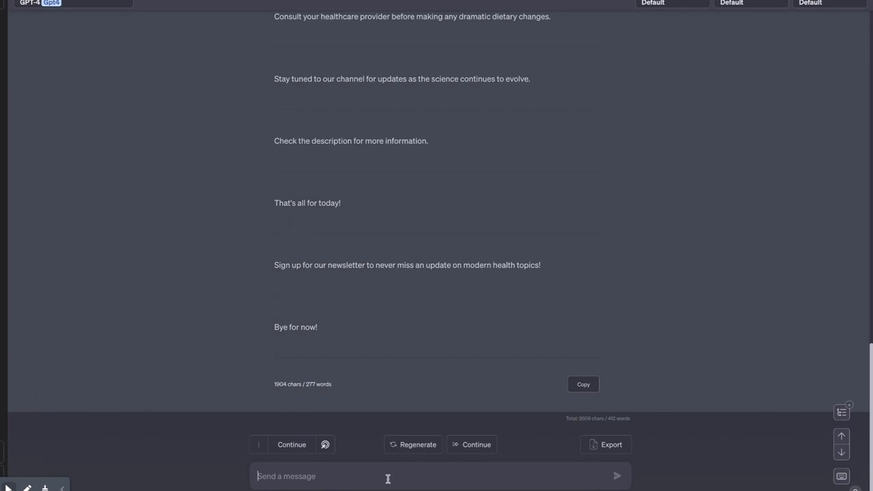
Step: Scroll back up to the original six-step ChatGPT Instructions code block
{"action": "type", "text": "I want yo"}
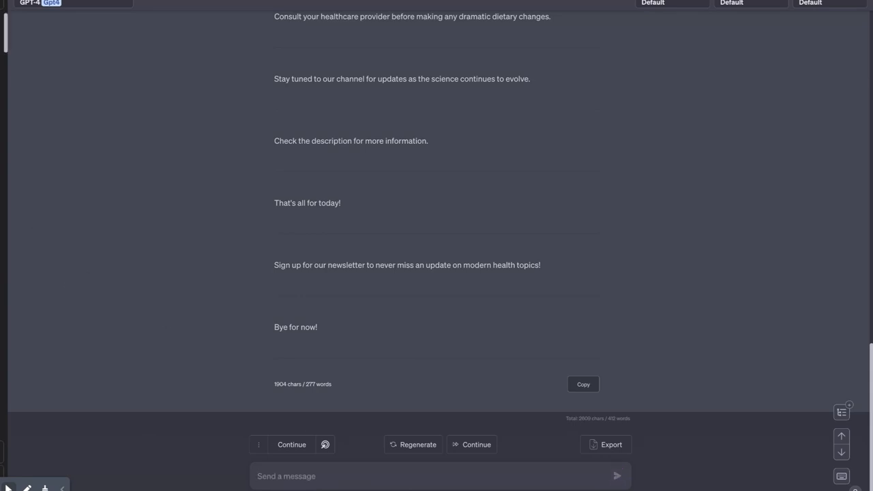
{"action": "scroll", "scroll_direction": "up", "scroll_amount": 3}
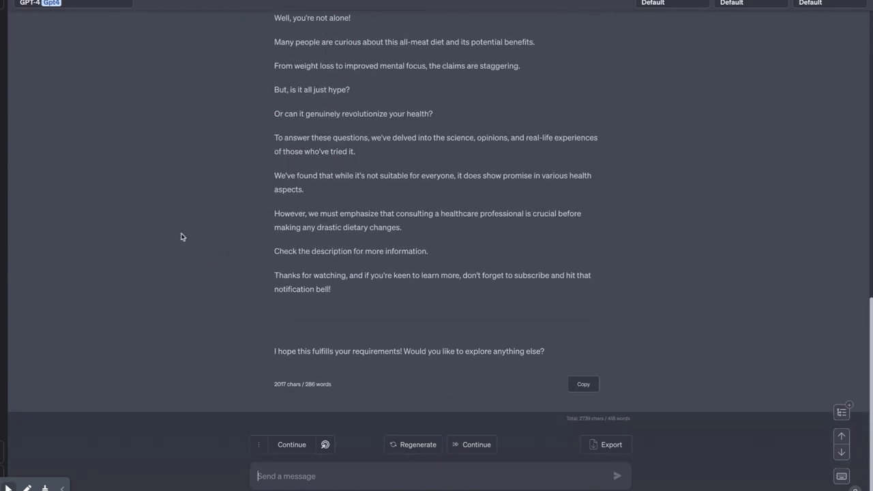
{"action": "scroll", "scroll_direction": "up", "scroll_amount": 3}
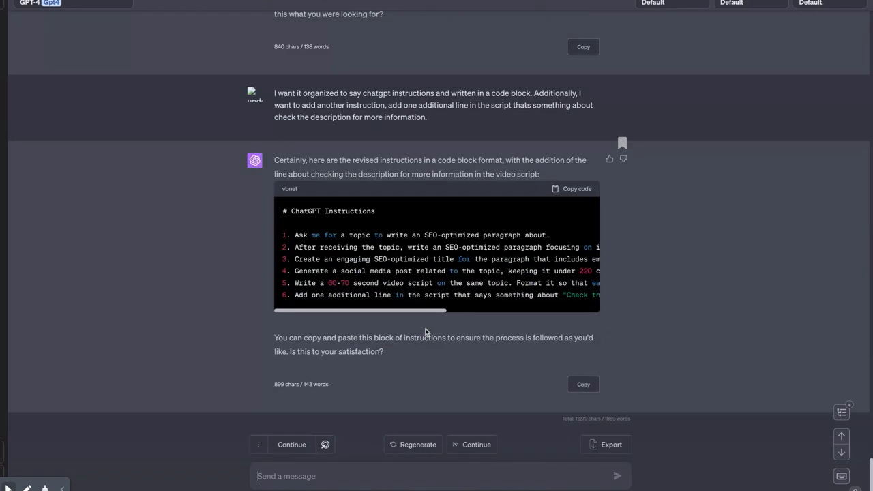
Step: Ask ChatGPT to add a final 'ask for another topic' step and return a new code block
{"action": "type", "text": "I wan t"}
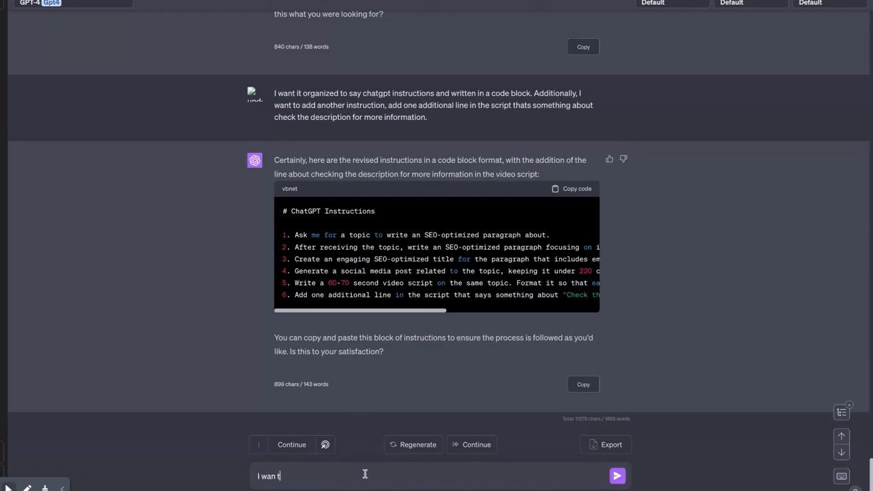
{"action": "type", "text": "to"}
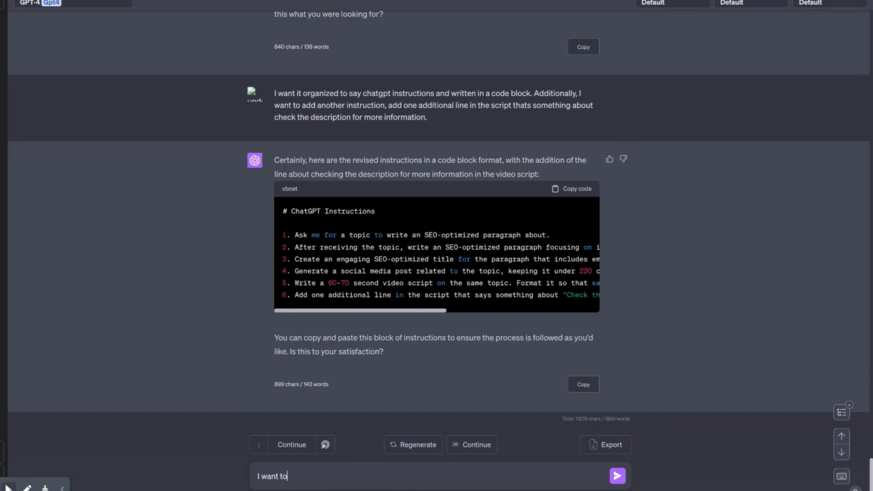
{"action": "type", "text": "add another instruction, w"}
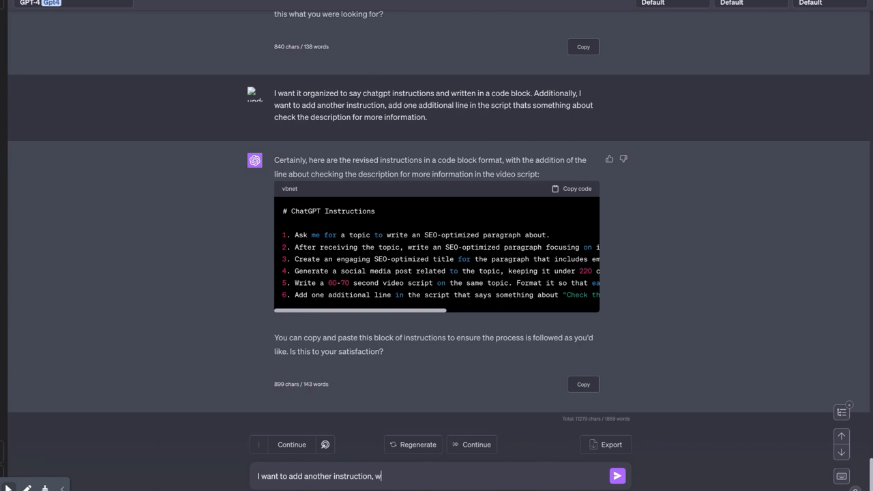
{"action": "type", "text": "once you have denerate"}
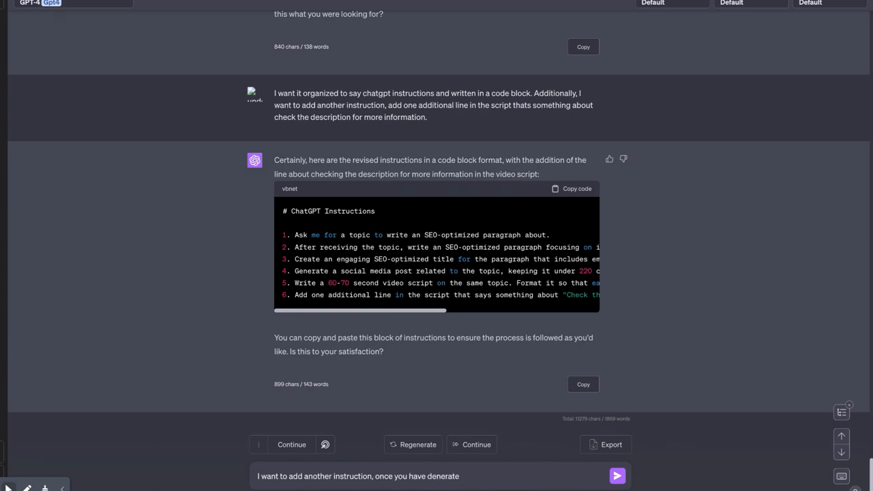
{"action": "type", "text": "gener"}
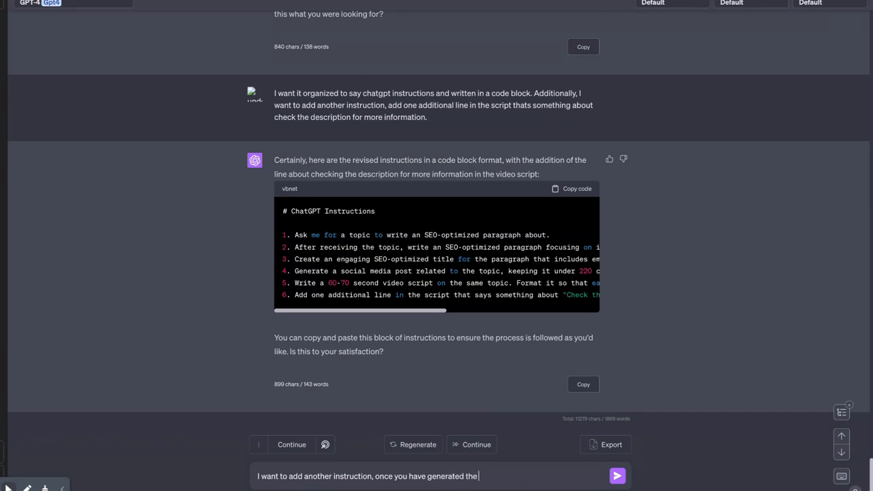
{"action": "type", "text": "required ontent, please adk"}
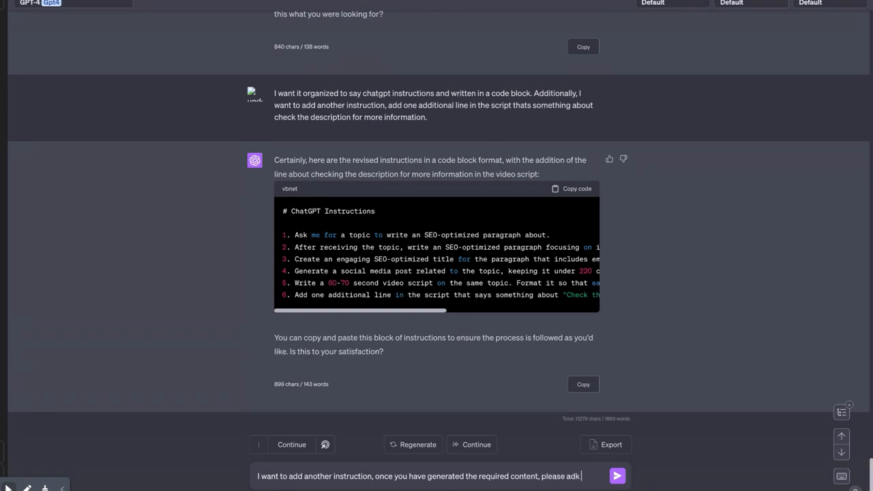
{"action": "type", "text": "ask if there is anot"}
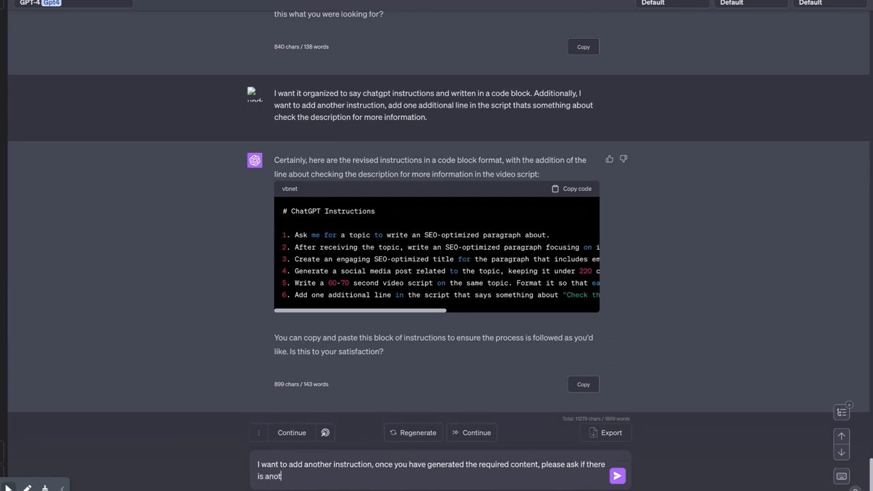
{"action": "type", "text": "her topic. O"}
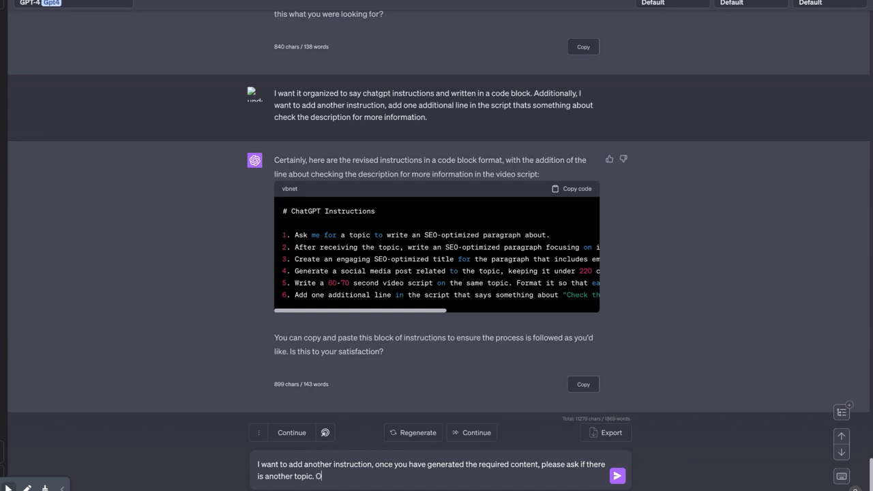
{"action": "type", "text": "Add this to"}
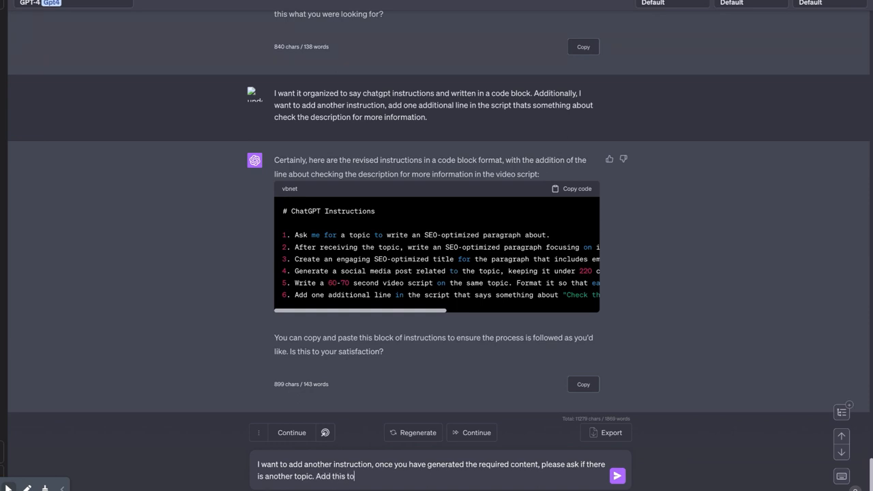
{"action": "type", "text": "the instructions"}
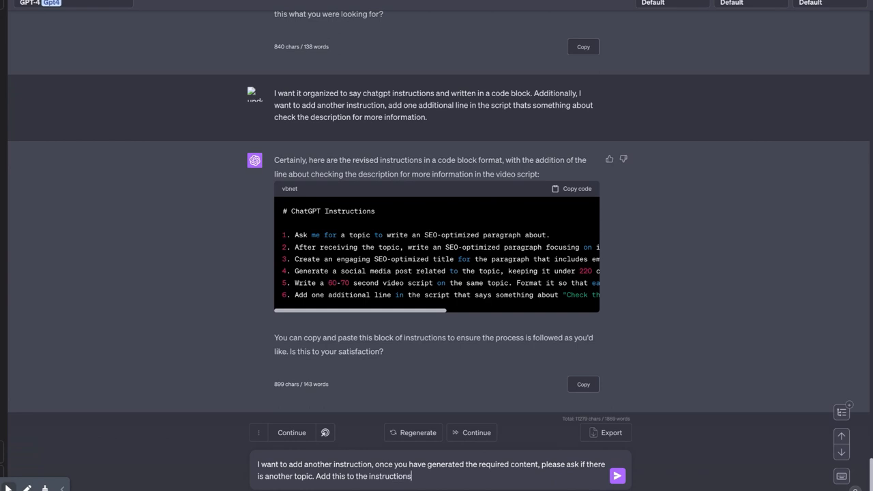
{"action": "type", "text": "and provide a"}
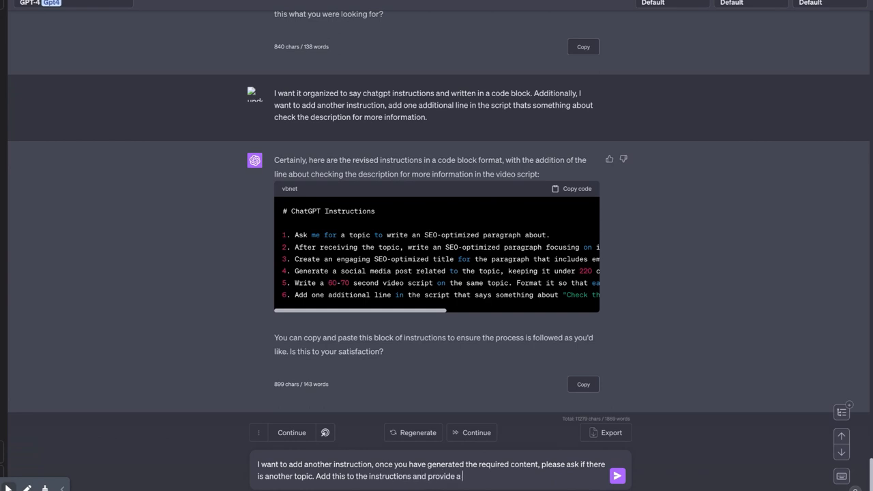
{"action": "type", "text": "new code block wi"}
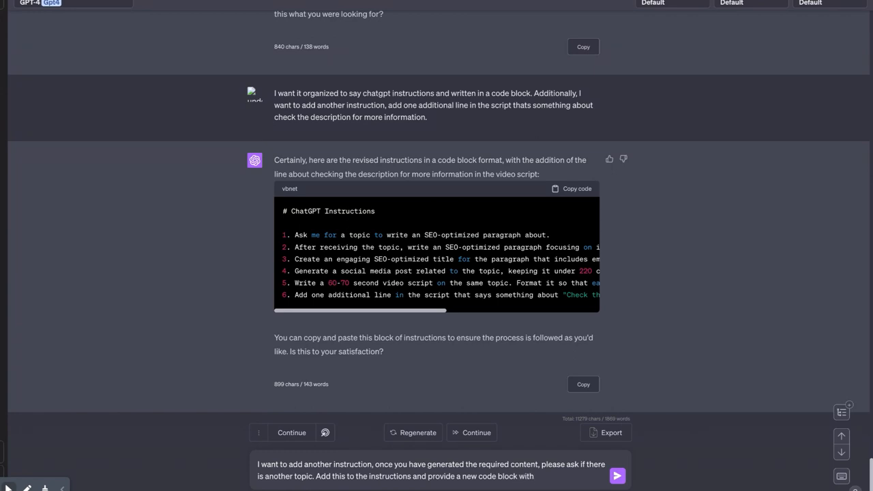
{"action": "type", "text": "that a"}
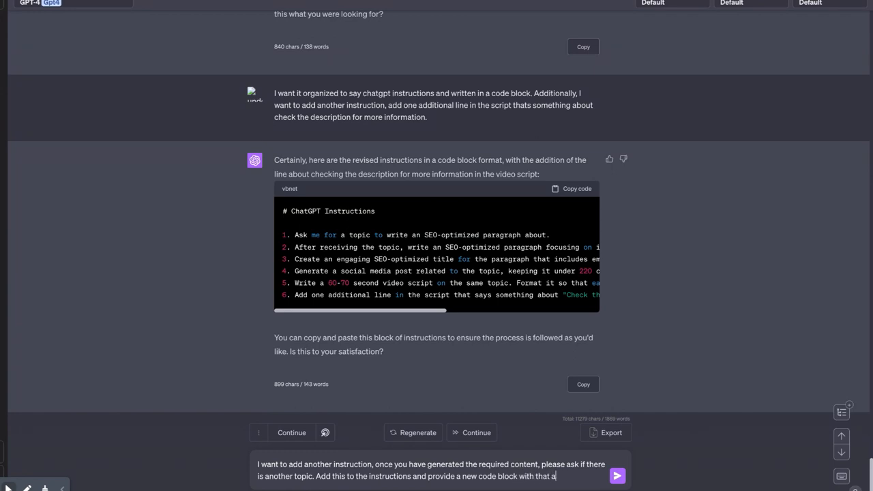
{"action": "left_click", "coordinate": [615, 476]}
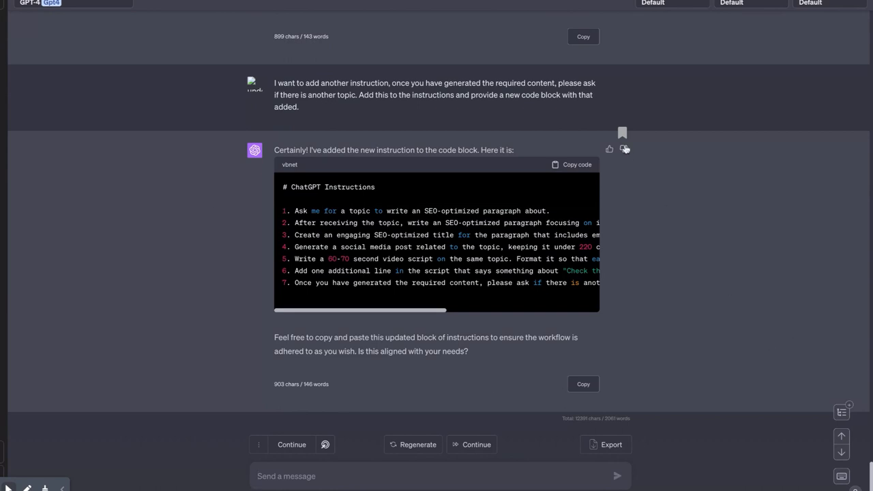
{"action": "mouse_move", "coordinate": [349, 318]}
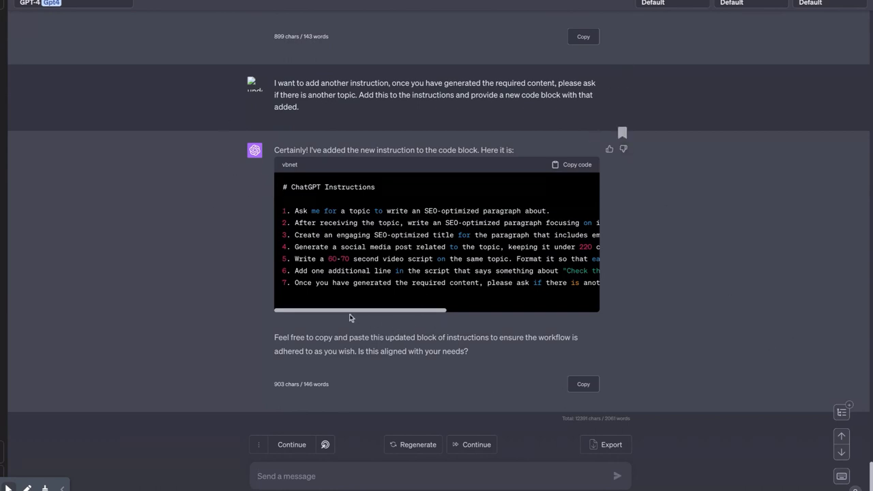
{"action": "mouse_move", "coordinate": [317, 269]}
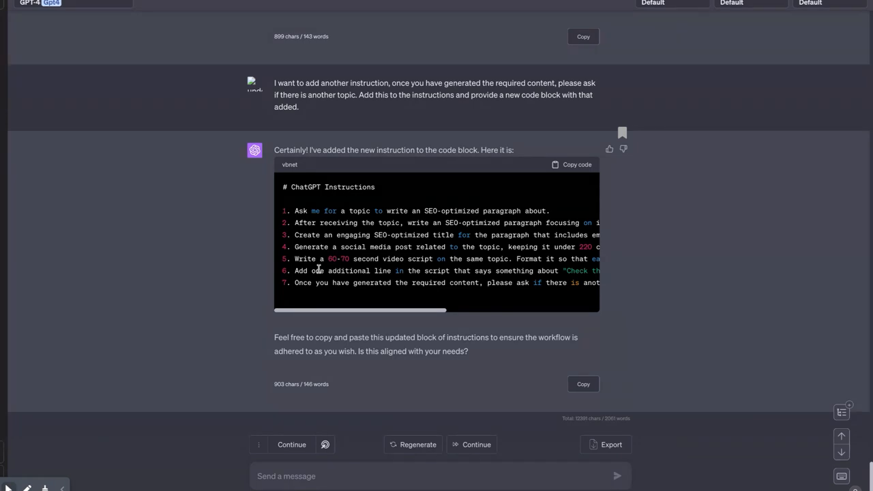
Step: Scroll the updated code block sideways to read step 7 about another topic
{"action": "left_click_drag", "start_coordinate": [360, 310], "coordinate": [490, 310]}
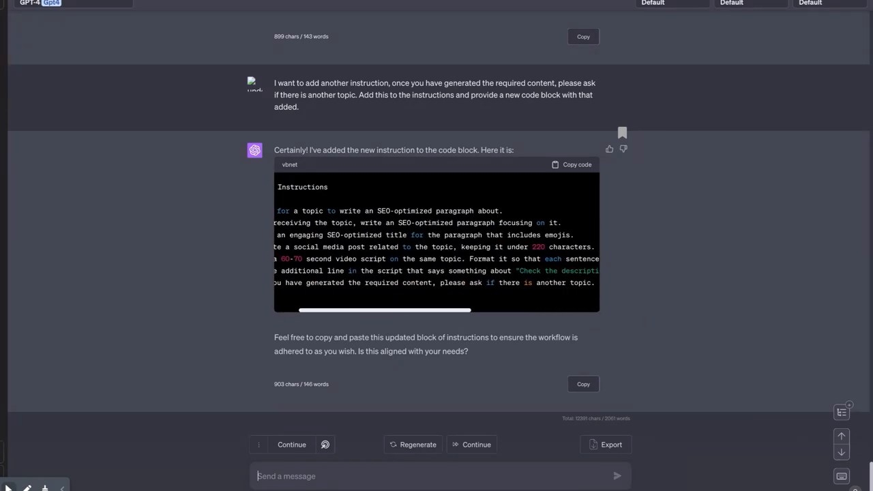
{"action": "scroll", "scroll_direction": "left", "scroll_amount": 3}
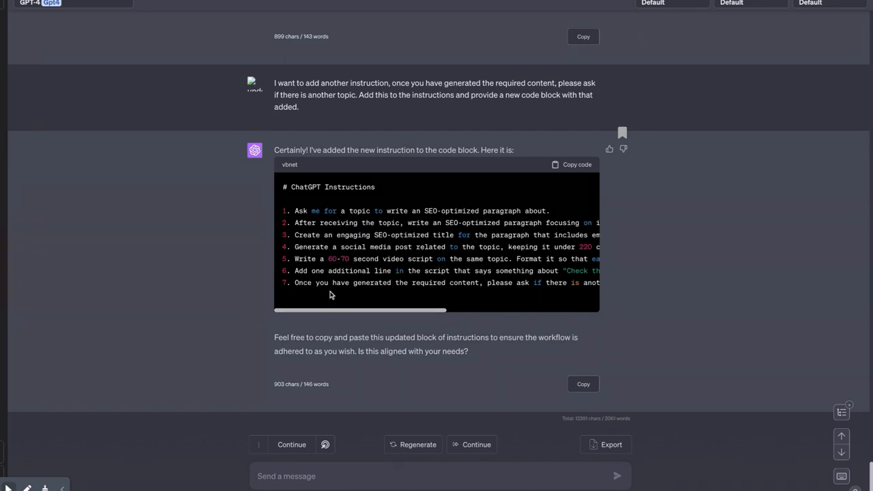
{"action": "mouse_move", "coordinate": [449, 266]}
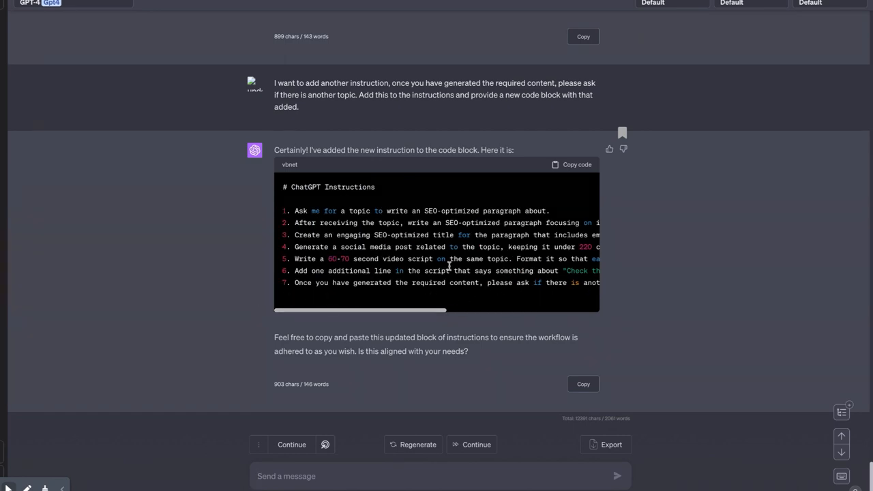
{"action": "mouse_move", "coordinate": [426, 299]}
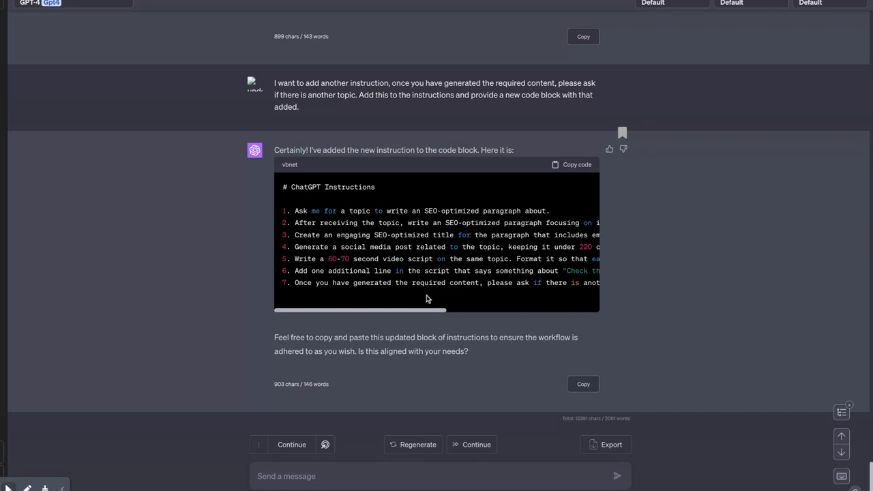